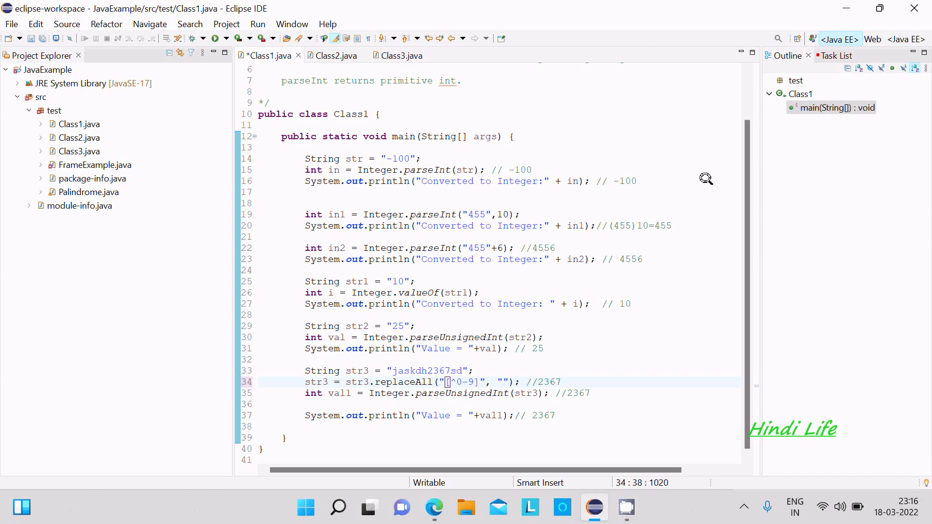
Step: Review the Class1 source and place the cursor at the "-100" test string
{"action": "scroll", "scroll_direction": "up", "scroll_amount": 3}
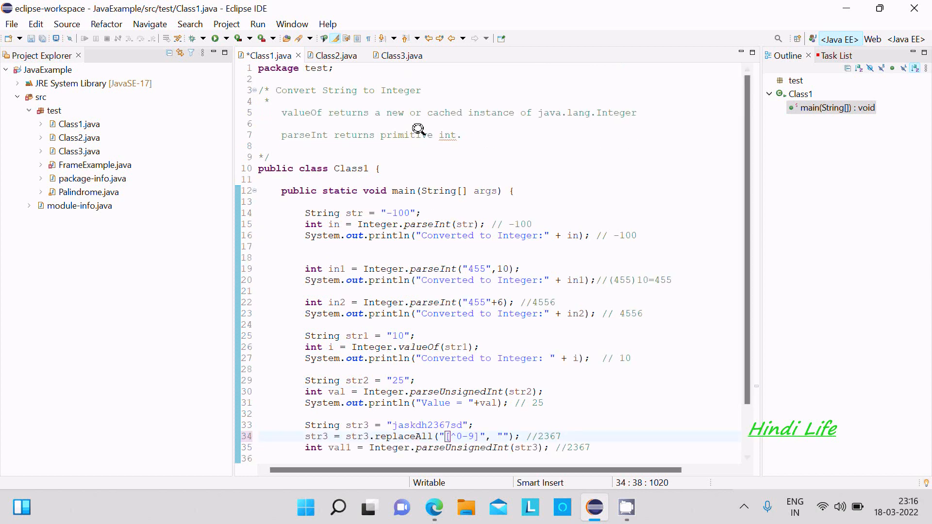
{"action": "mouse_move", "coordinate": [708, 163]}
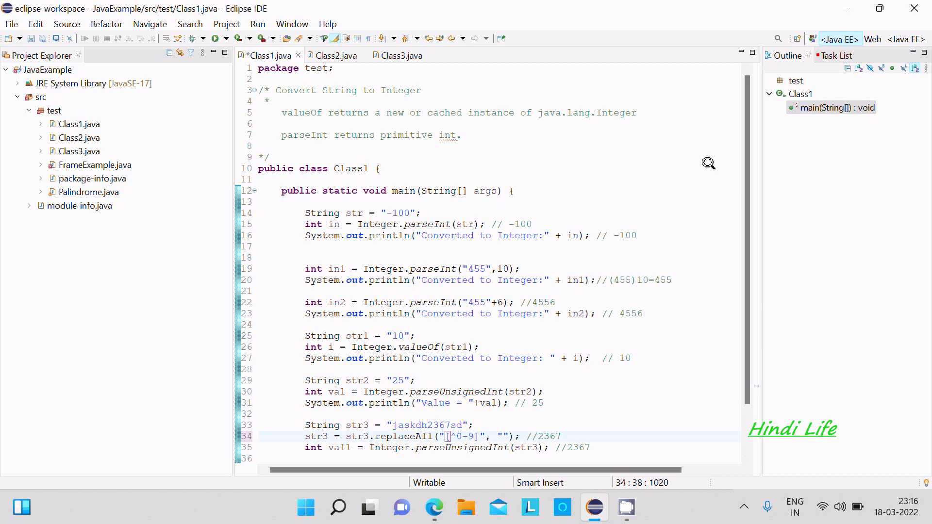
{"action": "scroll", "scroll_direction": "down", "scroll_amount": 3}
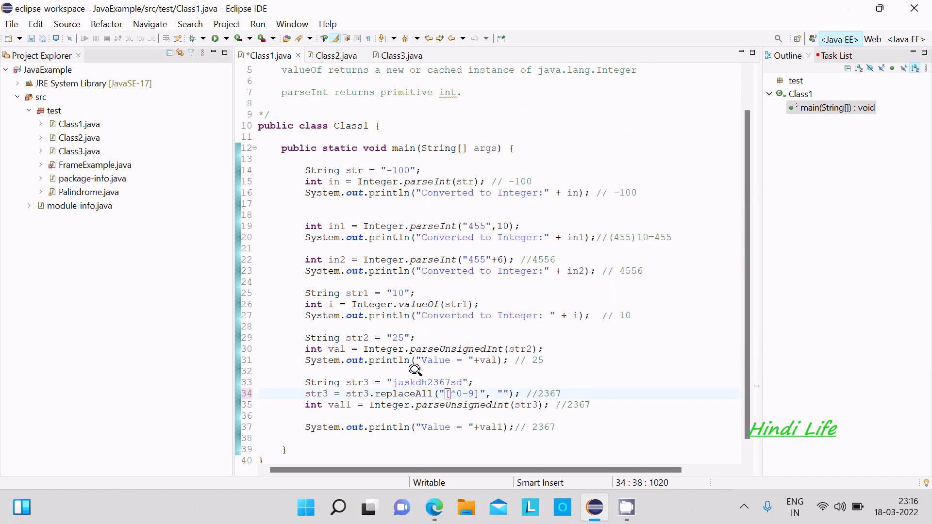
{"action": "mouse_move", "coordinate": [420, 432]}
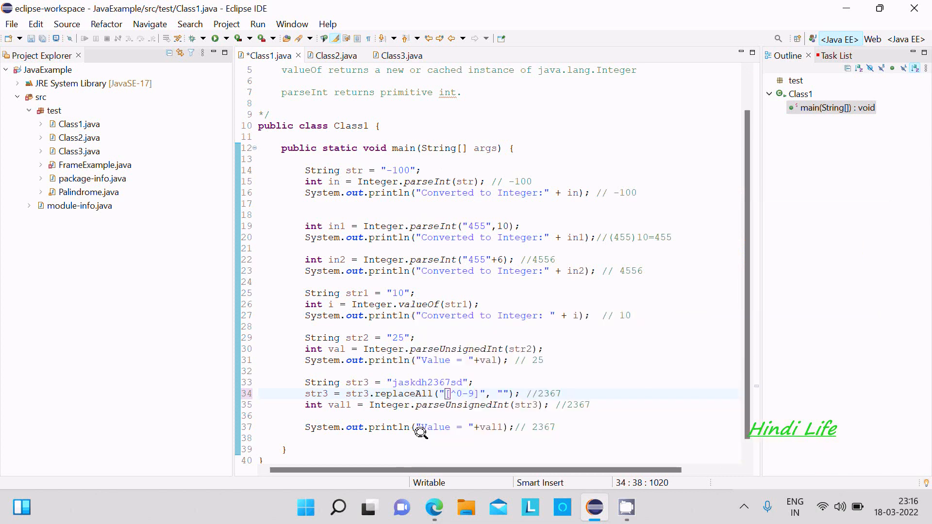
{"action": "mouse_move", "coordinate": [742, 297]}
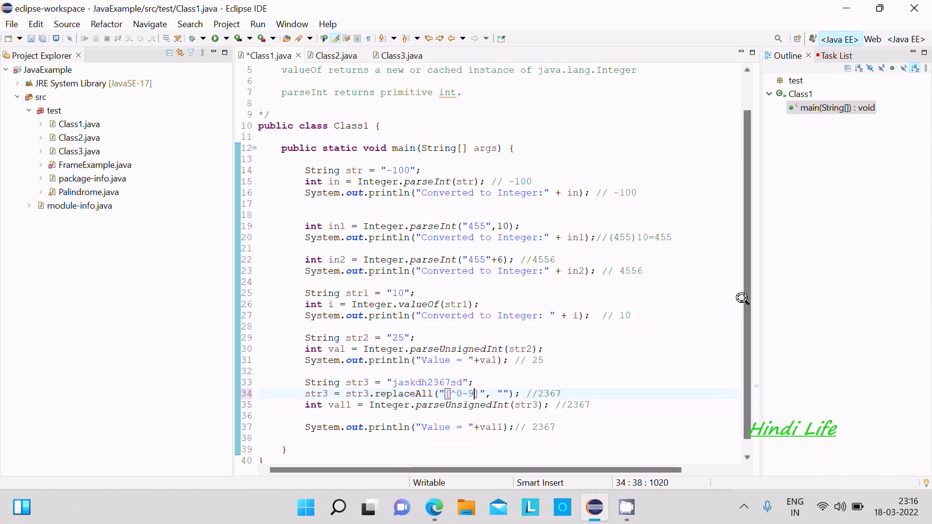
{"action": "scroll", "scroll_direction": "up", "scroll_amount": 3}
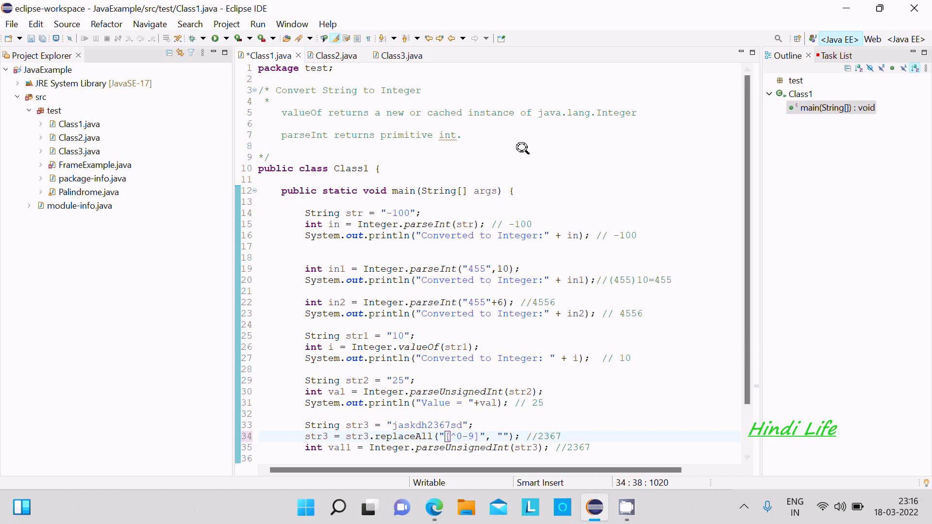
{"action": "mouse_move", "coordinate": [366, 112]}
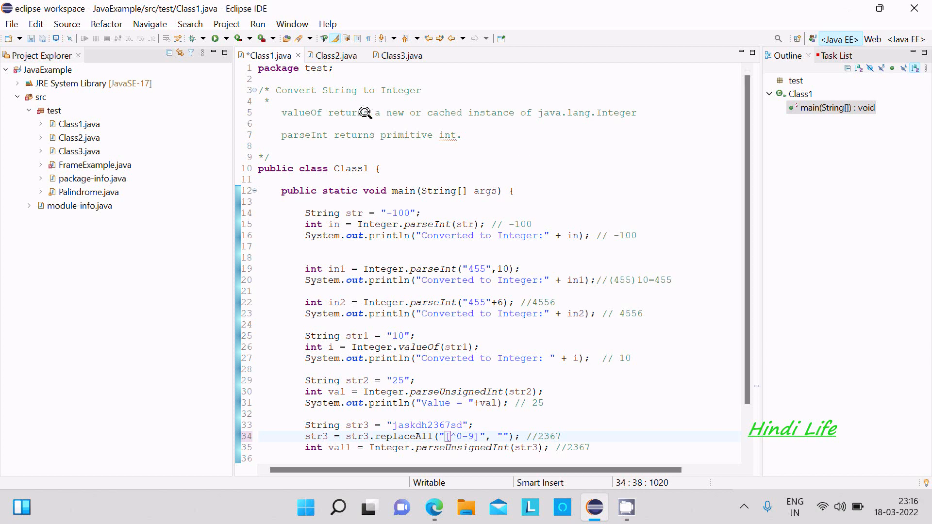
{"action": "mouse_move", "coordinate": [354, 113]}
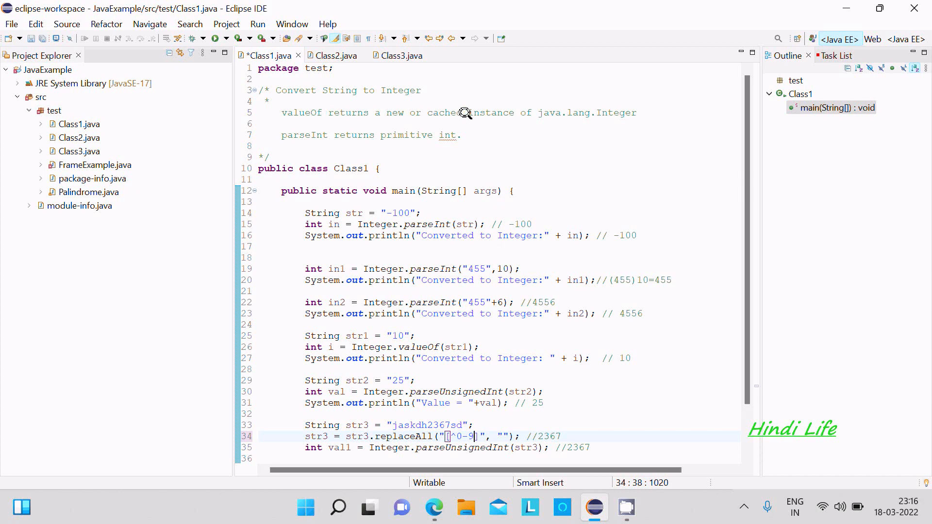
{"action": "mouse_move", "coordinate": [558, 120]}
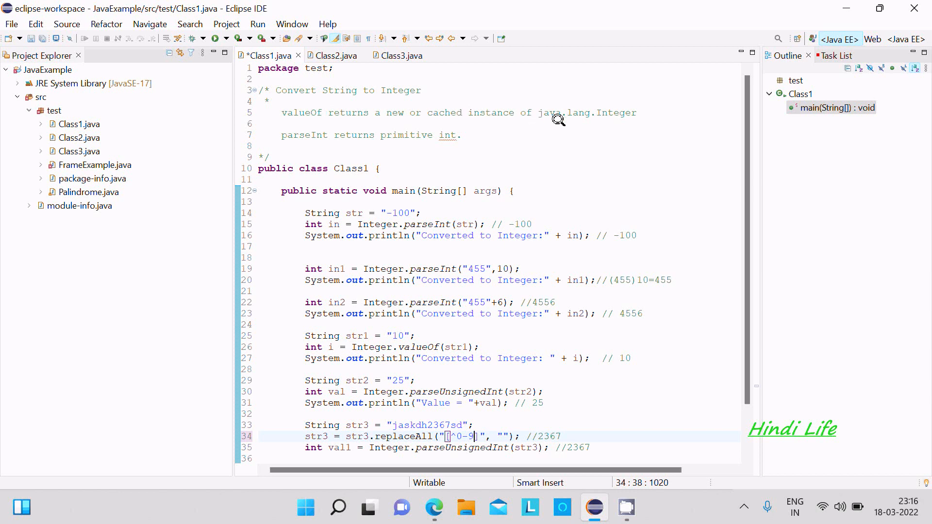
{"action": "mouse_move", "coordinate": [332, 146]}
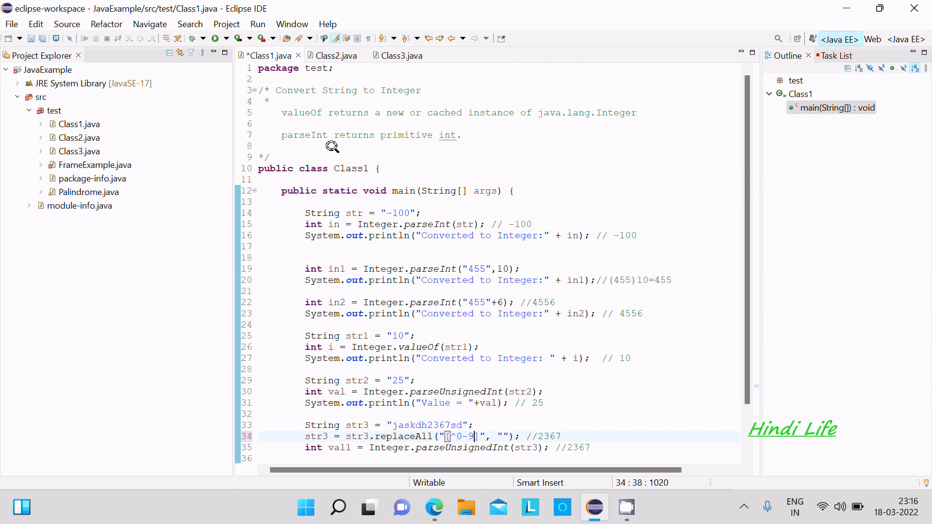
{"action": "mouse_move", "coordinate": [515, 143]}
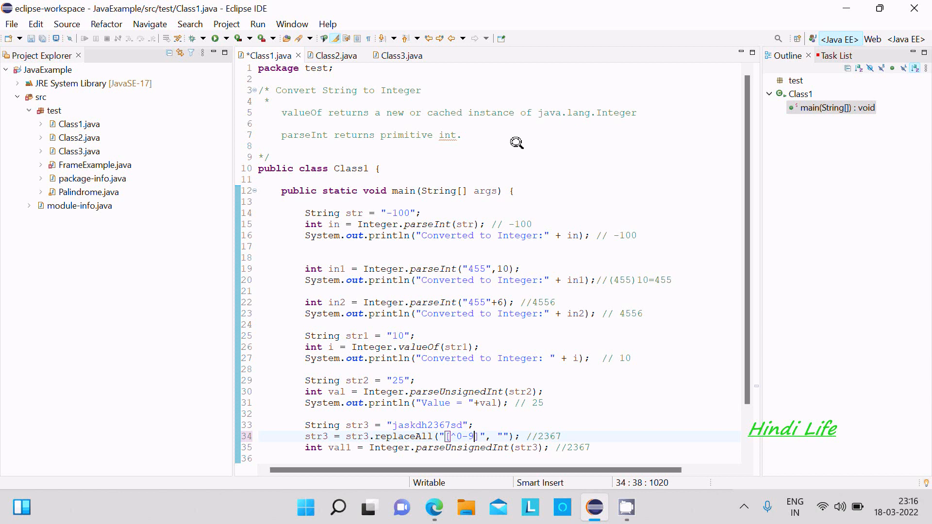
{"action": "mouse_move", "coordinate": [292, 211]}
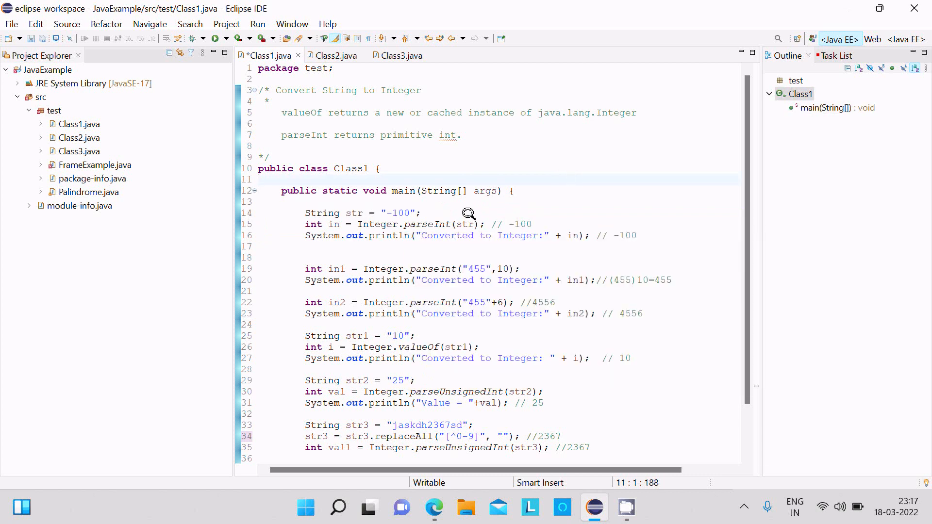
{"action": "mouse_move", "coordinate": [441, 210]}
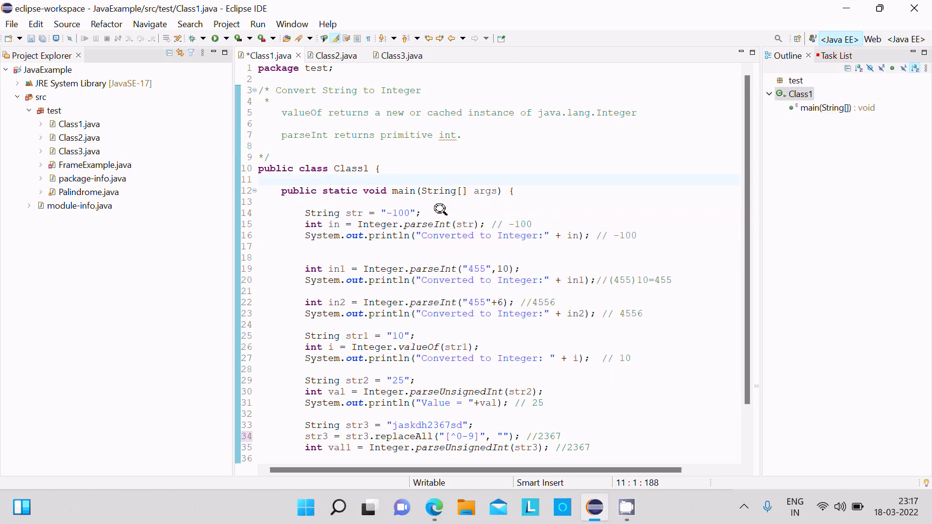
{"action": "mouse_move", "coordinate": [397, 217]}
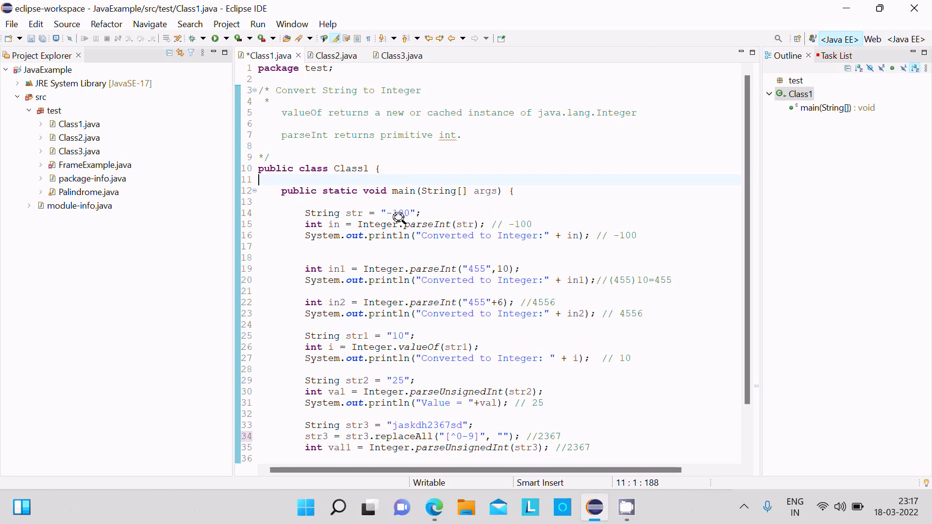
{"action": "mouse_move", "coordinate": [632, 233]}
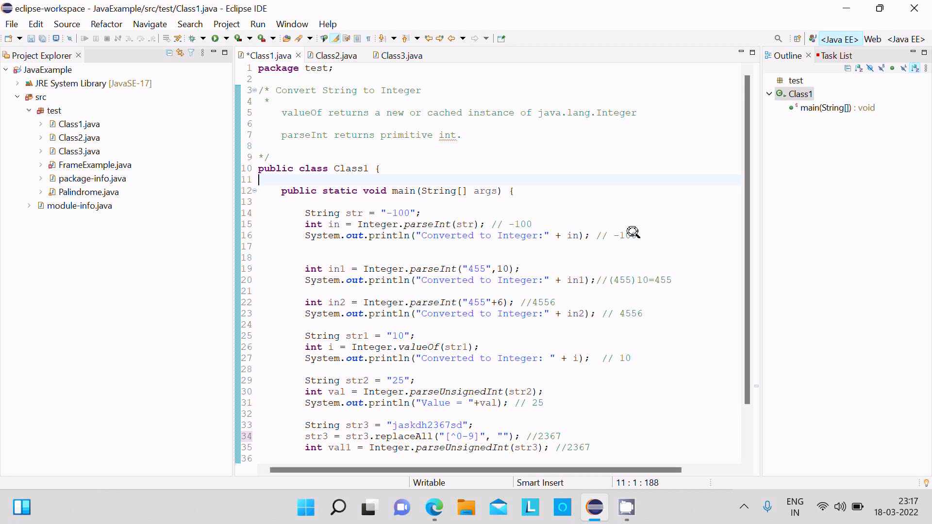
{"action": "mouse_move", "coordinate": [534, 231]}
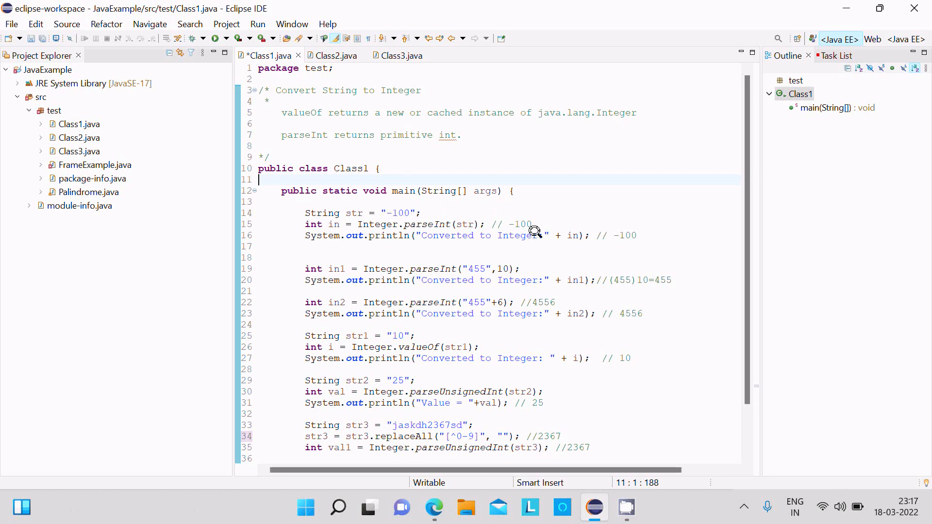
{"action": "mouse_move", "coordinate": [422, 224]}
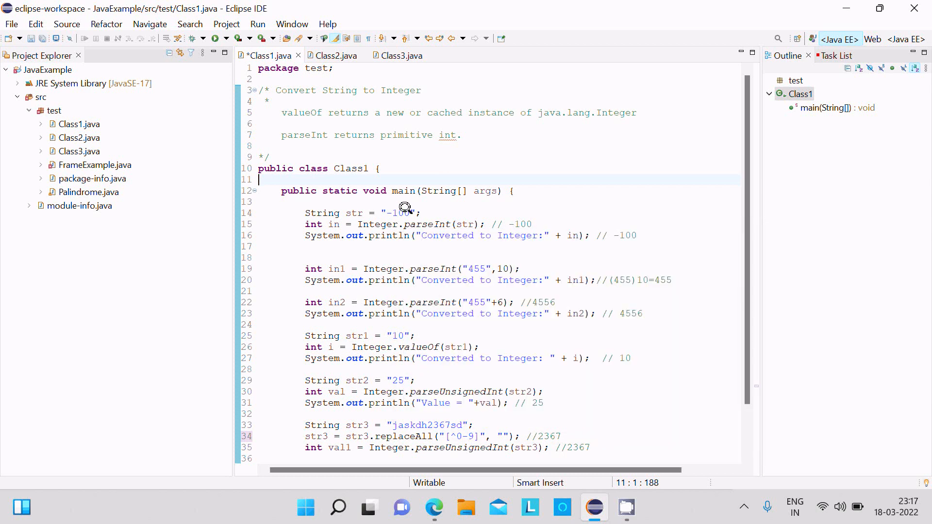
{"action": "left_click", "coordinate": [404, 213]}
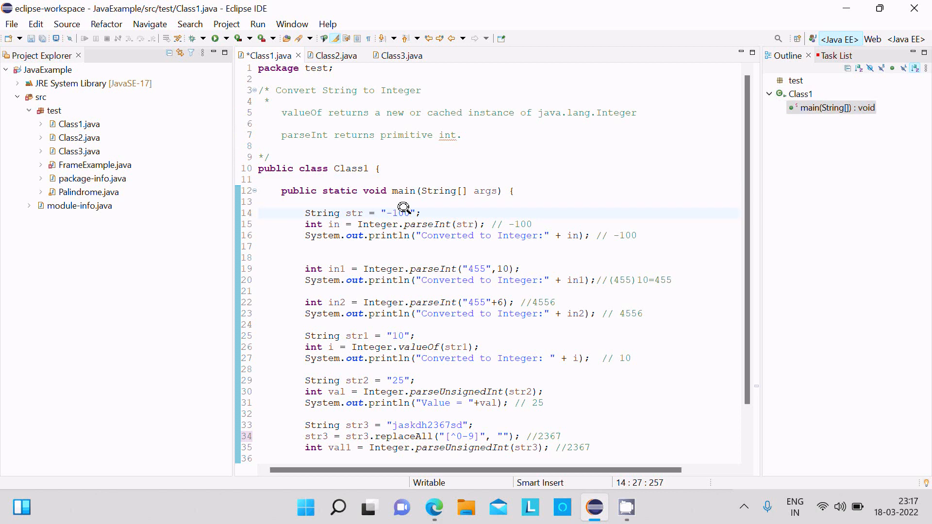
{"action": "mouse_move", "coordinate": [426, 268]}
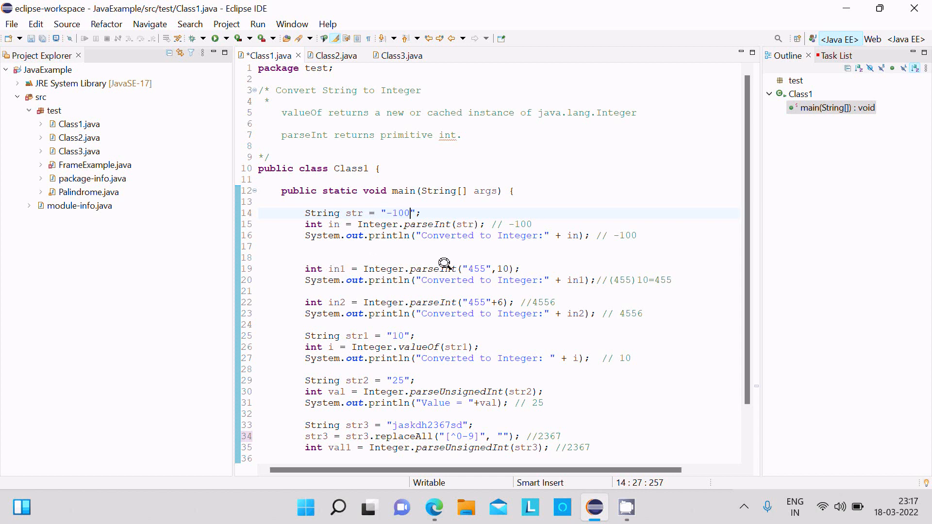
{"action": "mouse_move", "coordinate": [446, 214]}
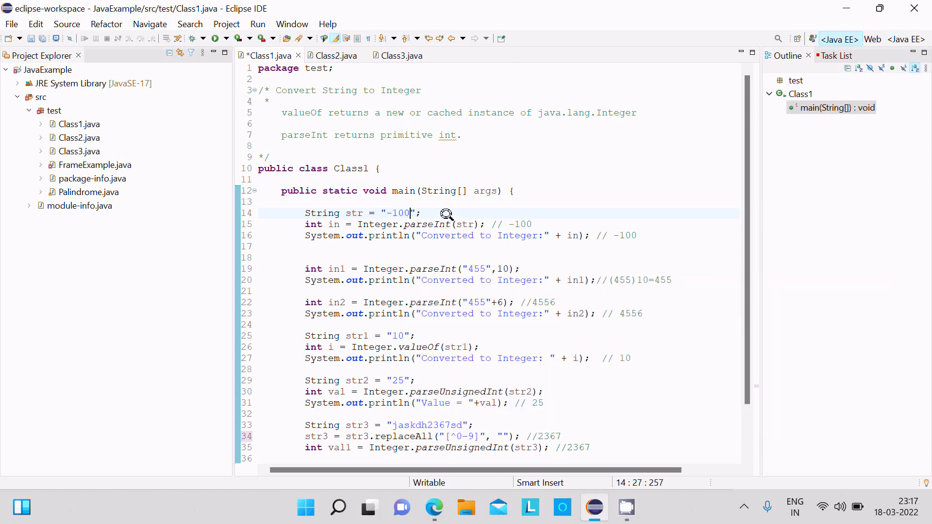
{"action": "mouse_move", "coordinate": [469, 218]}
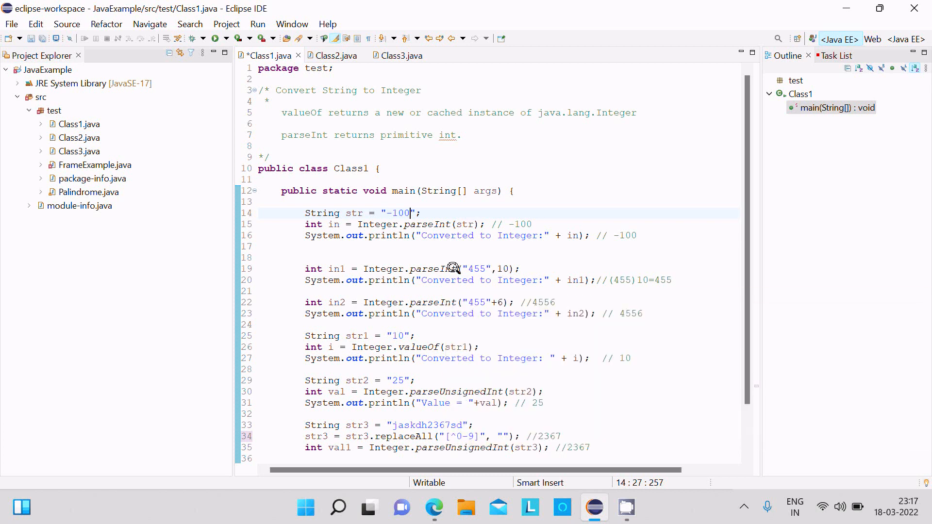
{"action": "mouse_move", "coordinate": [469, 260]}
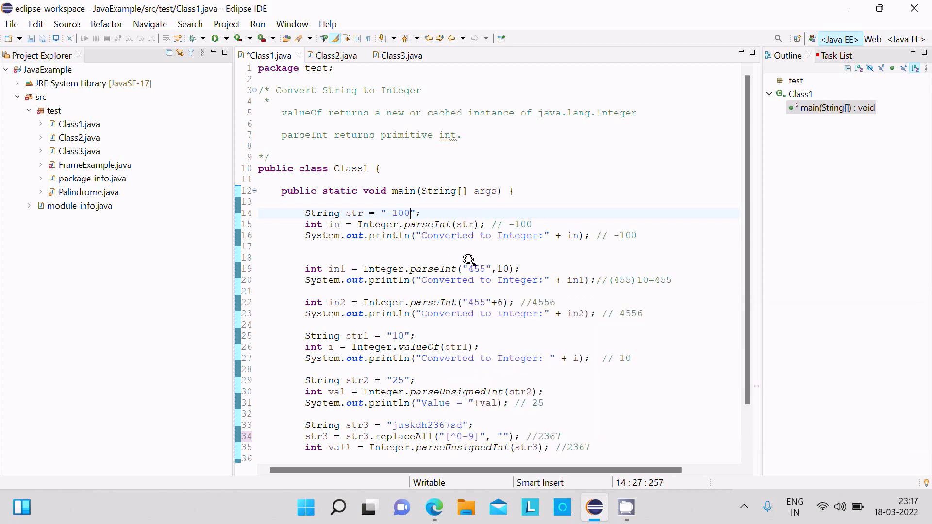
{"action": "mouse_move", "coordinate": [496, 263]}
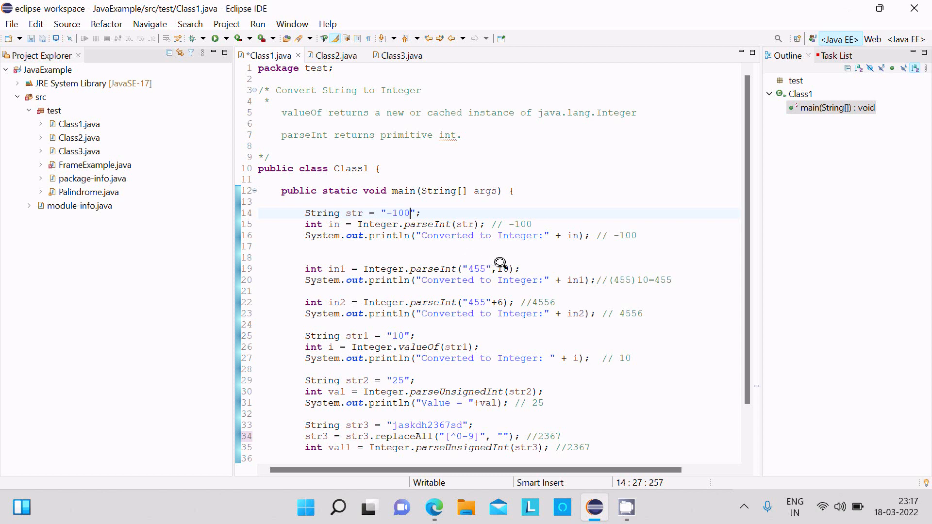
{"action": "mouse_move", "coordinate": [661, 271]}
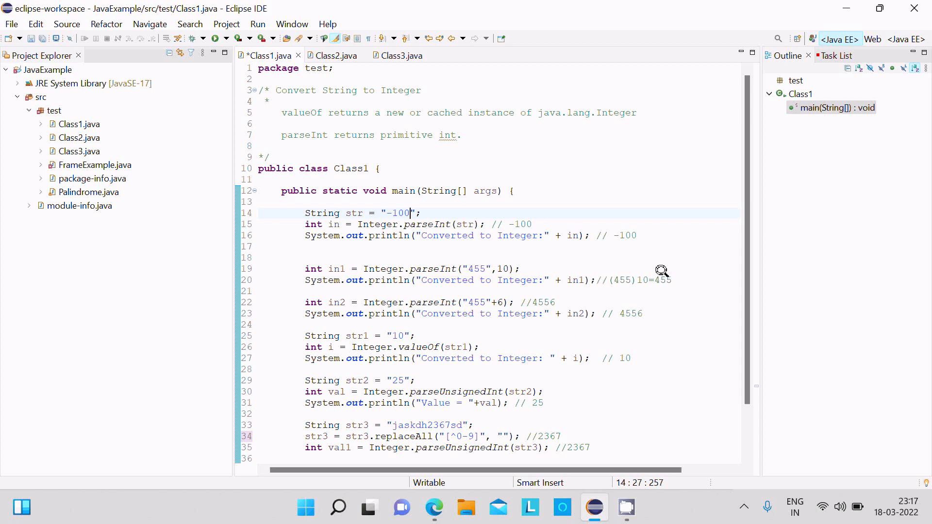
{"action": "mouse_move", "coordinate": [663, 279]}
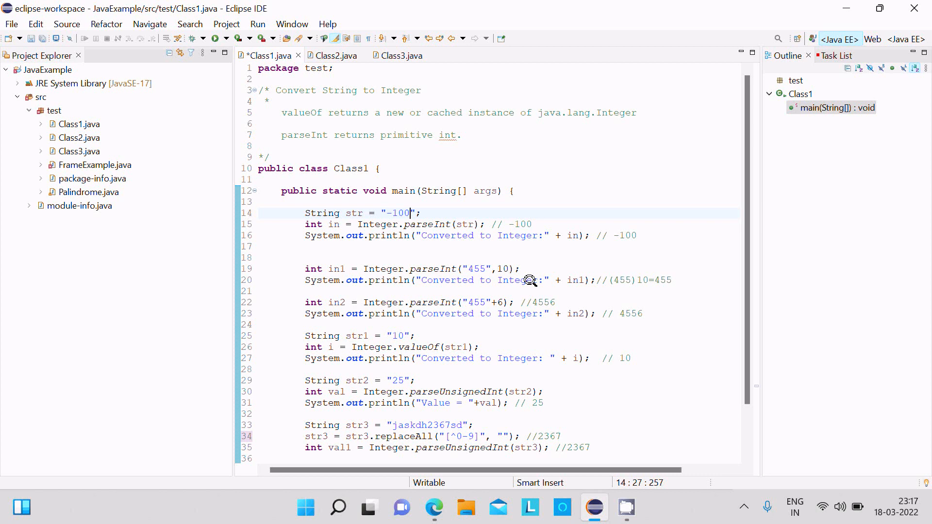
{"action": "mouse_move", "coordinate": [515, 252]}
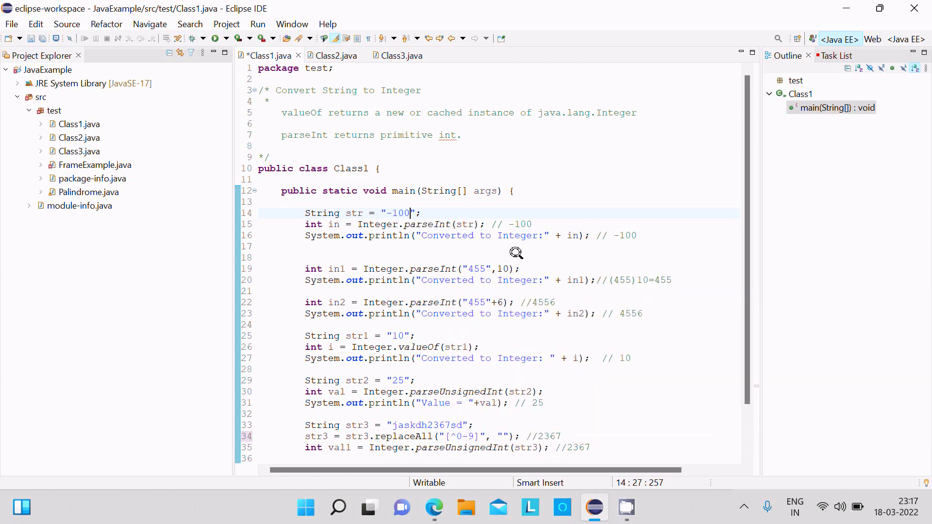
{"action": "mouse_move", "coordinate": [432, 269]}
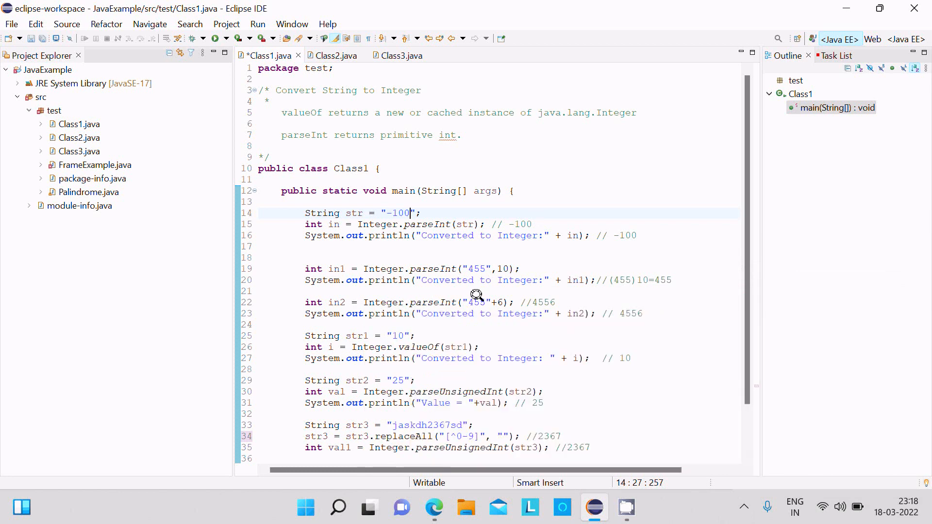
{"action": "mouse_move", "coordinate": [497, 293]}
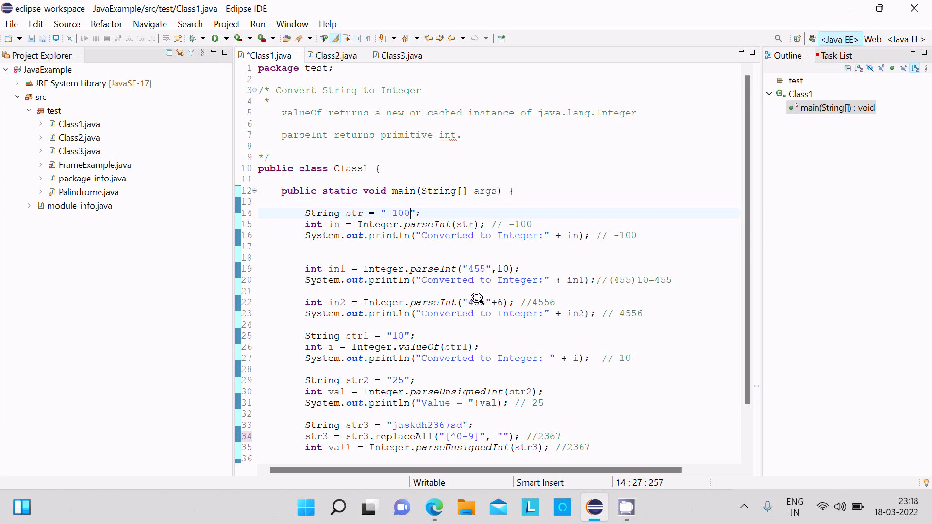
{"action": "mouse_move", "coordinate": [498, 296]}
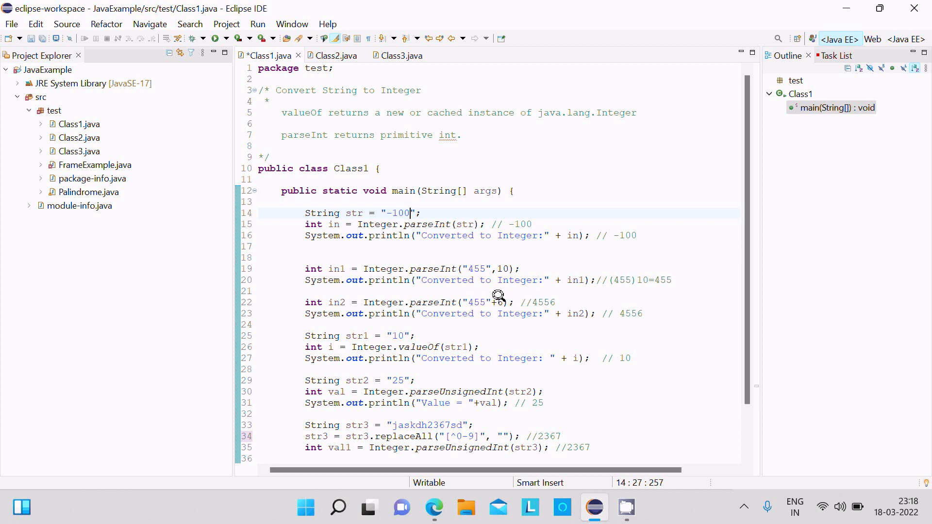
{"action": "mouse_move", "coordinate": [419, 290]}
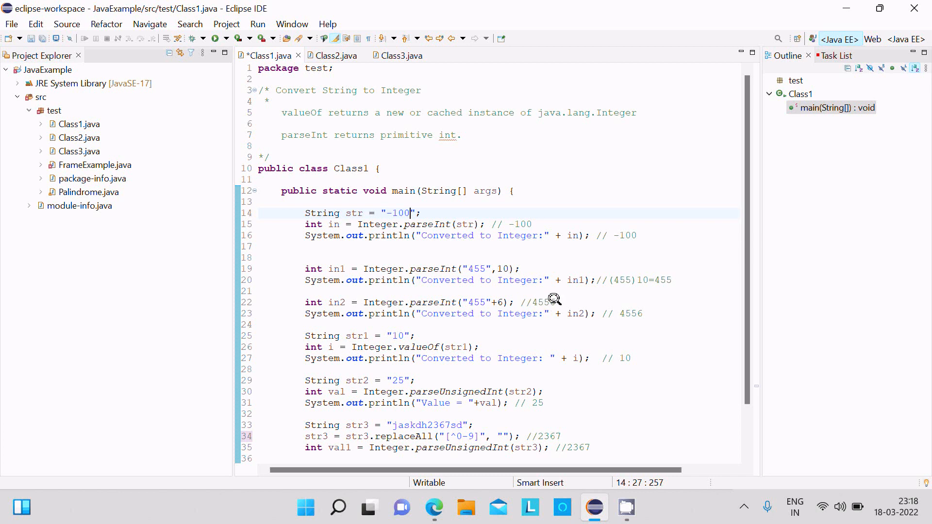
{"action": "mouse_move", "coordinate": [484, 315]}
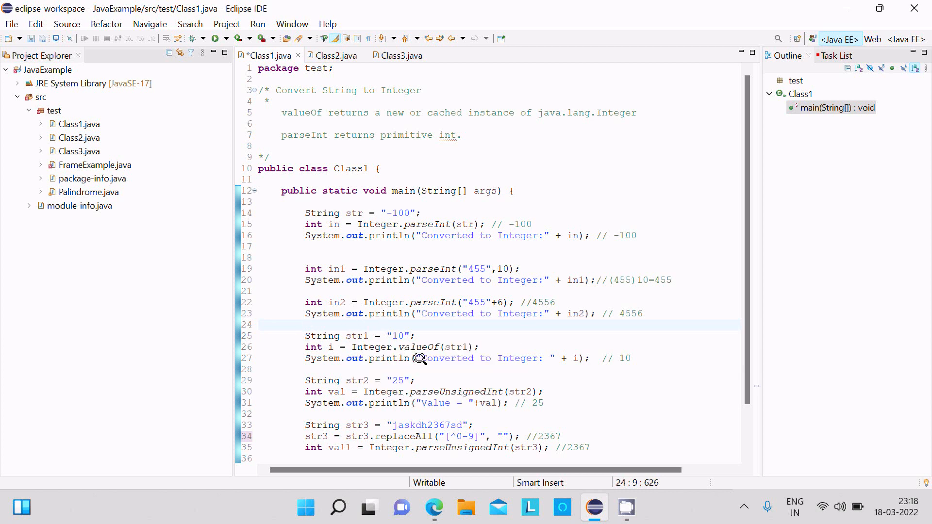
{"action": "mouse_move", "coordinate": [411, 348]}
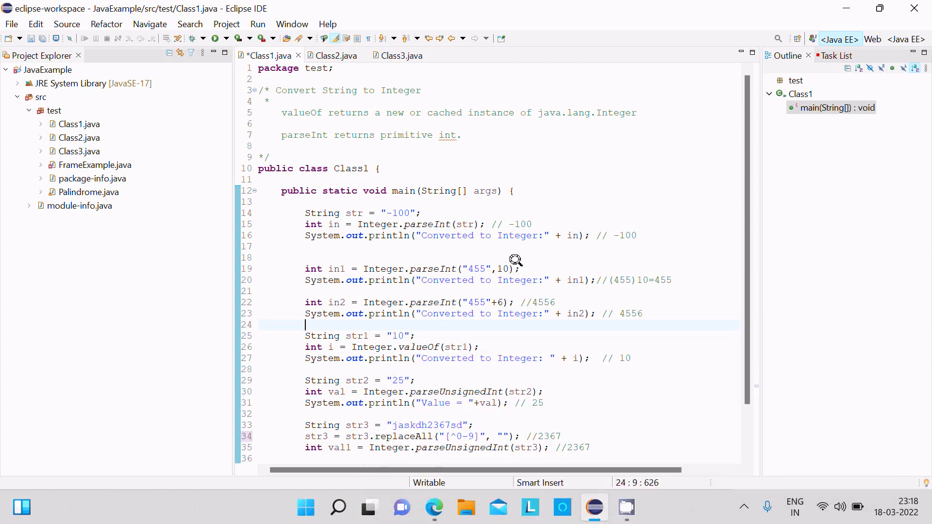
{"action": "mouse_move", "coordinate": [386, 383]}
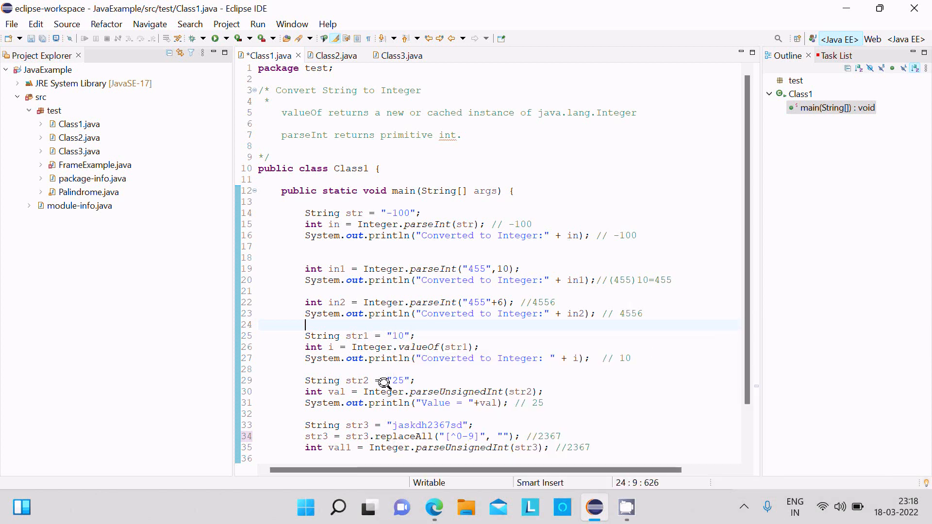
{"action": "mouse_move", "coordinate": [401, 391]}
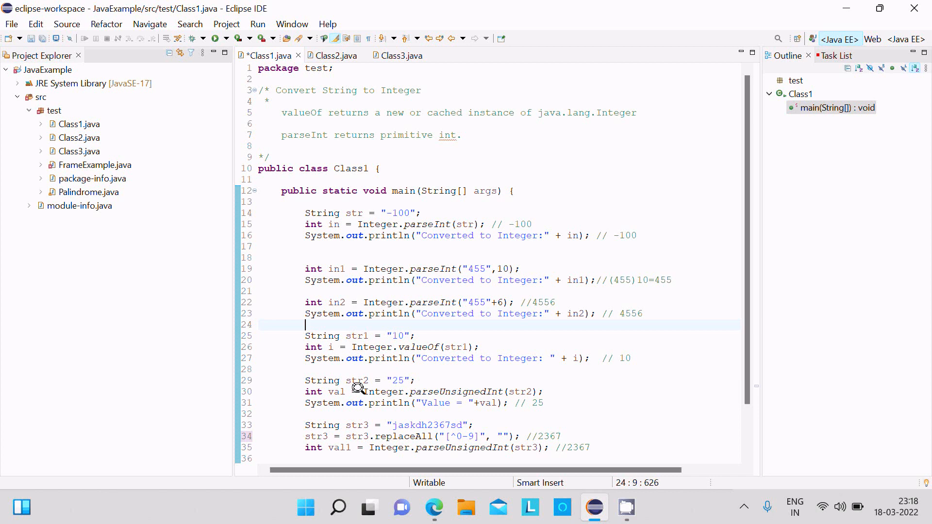
{"action": "mouse_move", "coordinate": [440, 391]}
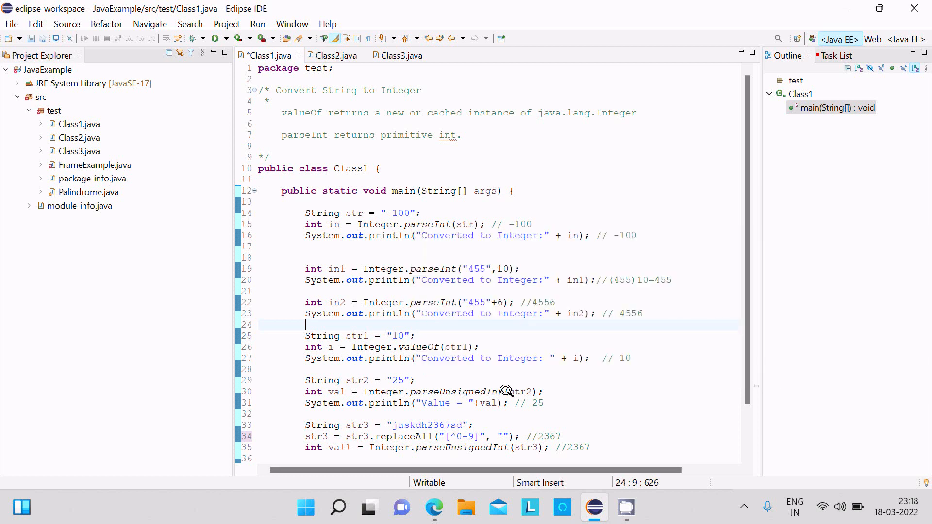
{"action": "mouse_move", "coordinate": [751, 253]}
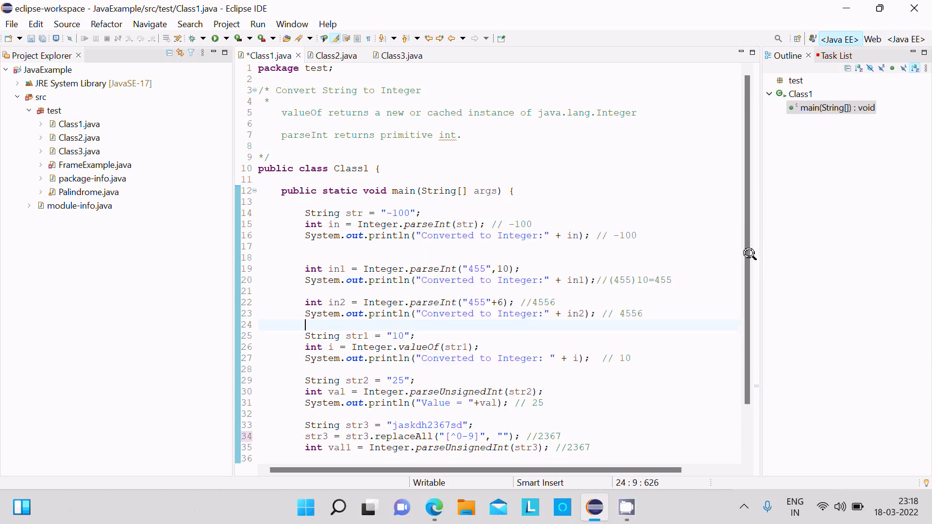
{"action": "scroll", "scroll_direction": "down", "scroll_amount": 3}
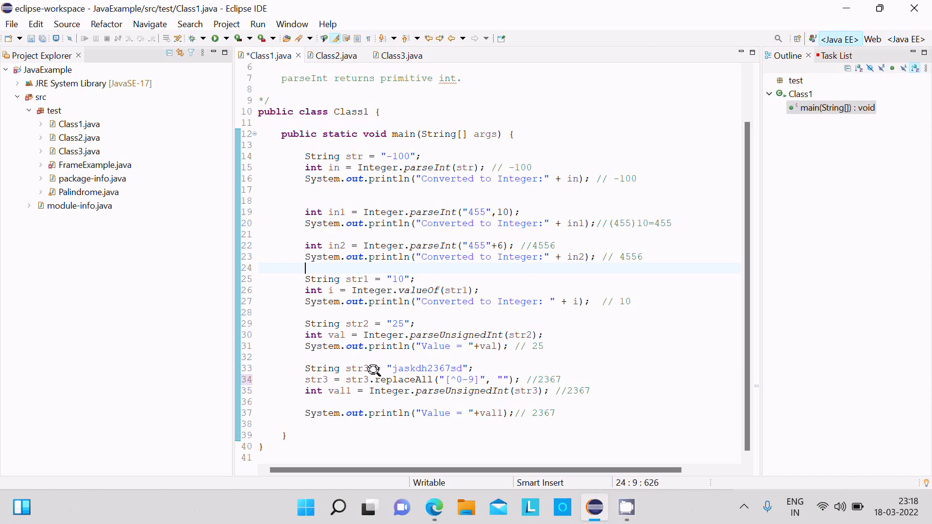
{"action": "mouse_move", "coordinate": [441, 365]}
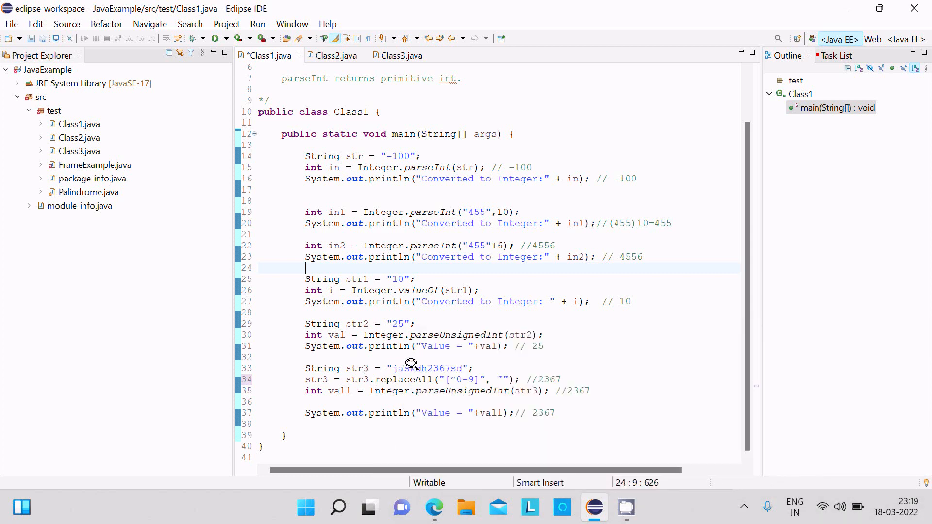
{"action": "mouse_move", "coordinate": [340, 372]}
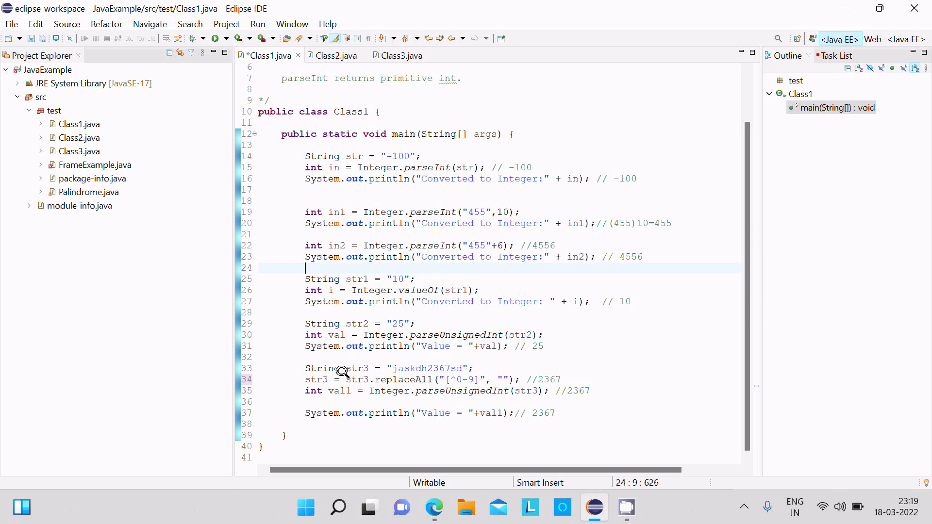
{"action": "mouse_move", "coordinate": [445, 363]}
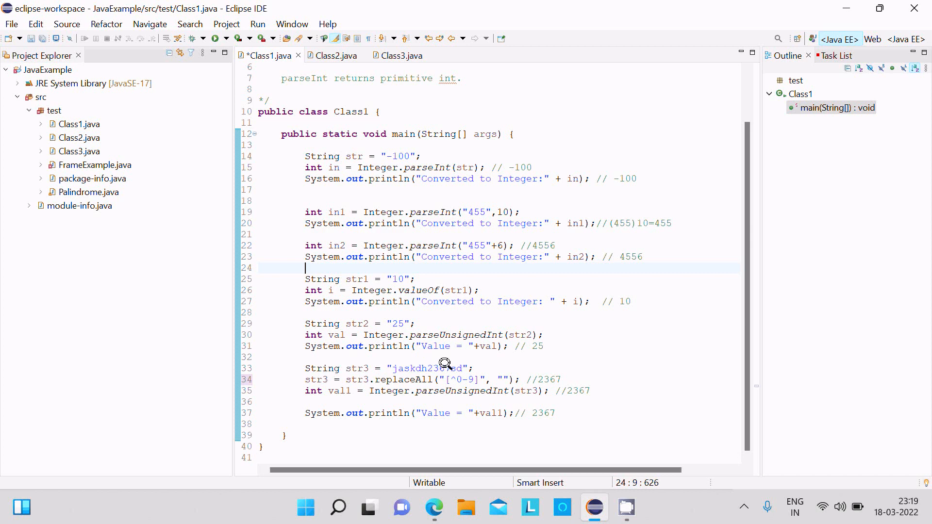
{"action": "mouse_move", "coordinate": [339, 381]}
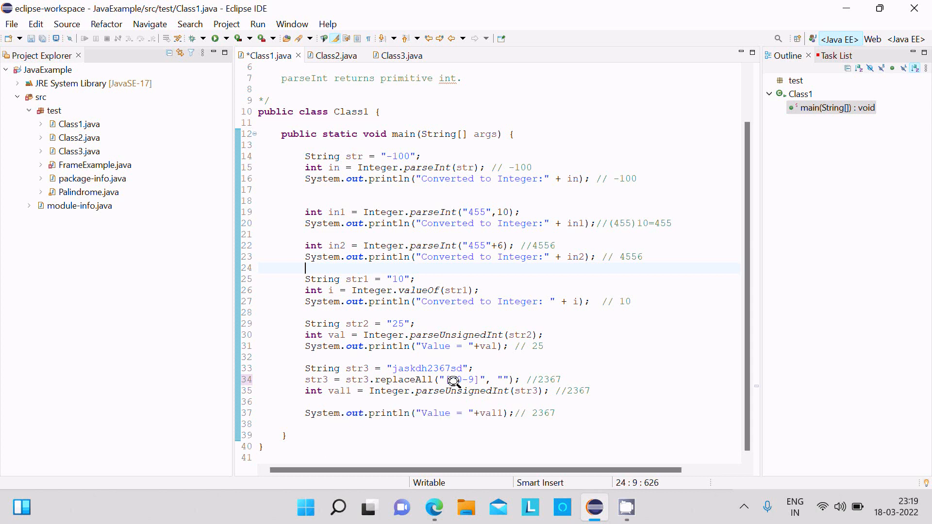
{"action": "mouse_move", "coordinate": [568, 386]}
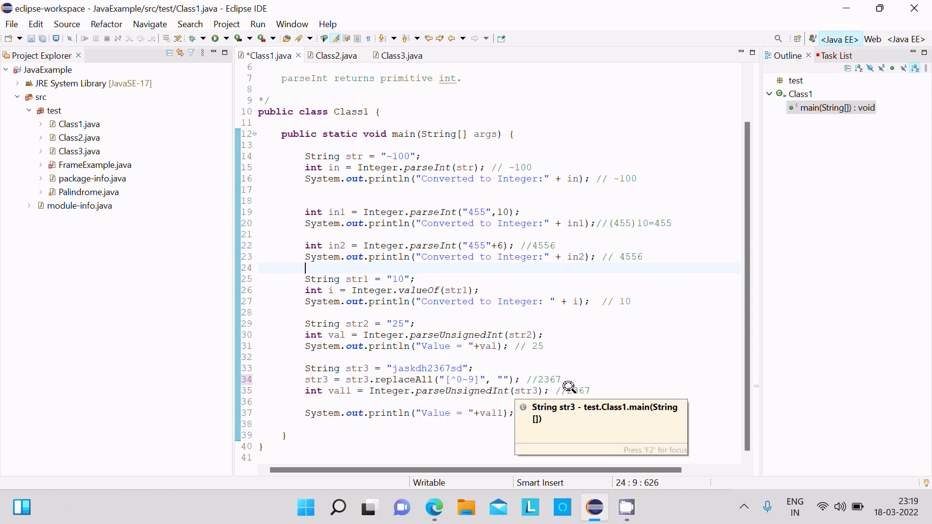
{"action": "mouse_move", "coordinate": [554, 131]}
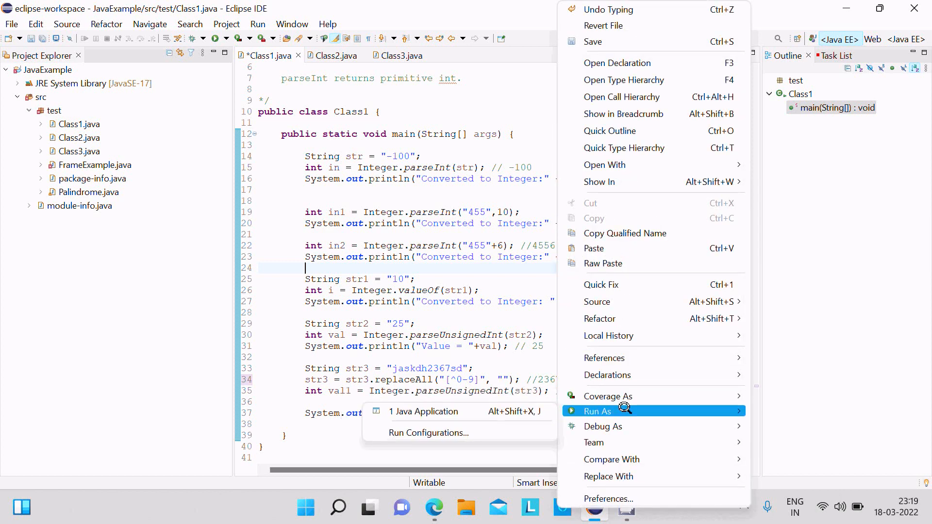
Step: Run Class1 as a Java application to print -100, 455, 4556, 10, 25 and 2367
{"action": "left_click", "coordinate": [425, 412]}
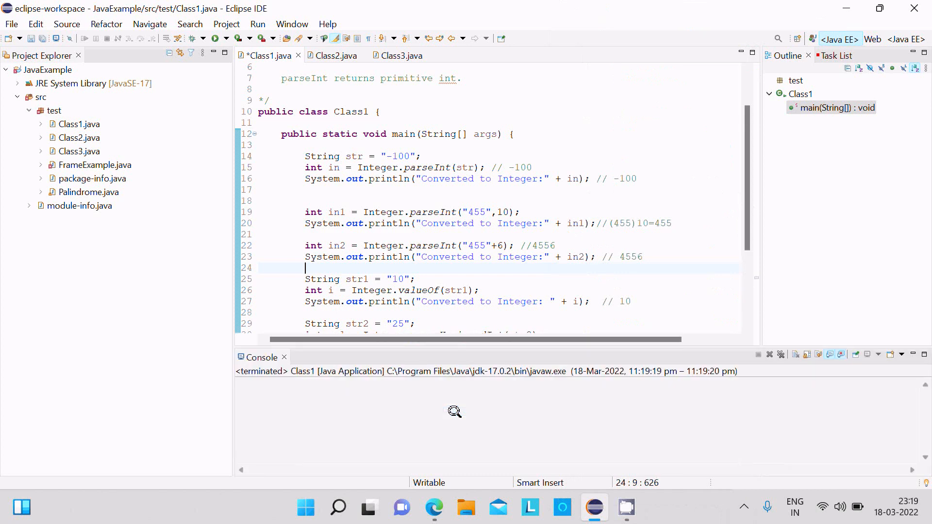
{"action": "left_click", "coordinate": [213, 38]}
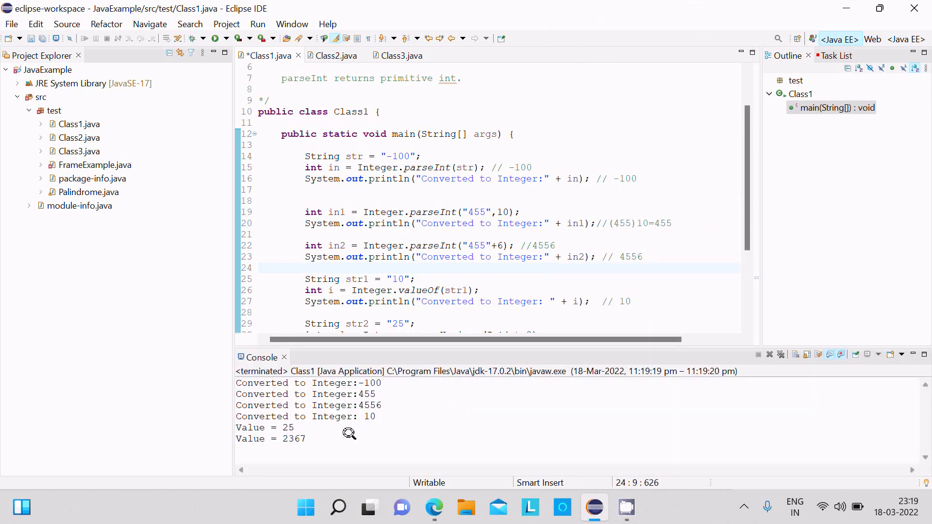
{"action": "mouse_move", "coordinate": [436, 158]}
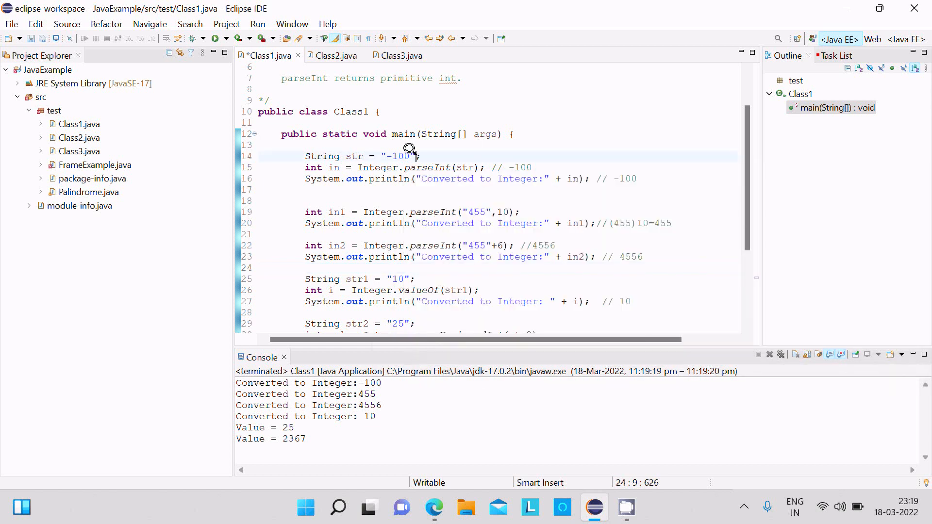
Step: Change the test string to "-100y" and rerun Class1 to trigger a NumberFormatException
{"action": "left_click", "coordinate": [410, 155]}
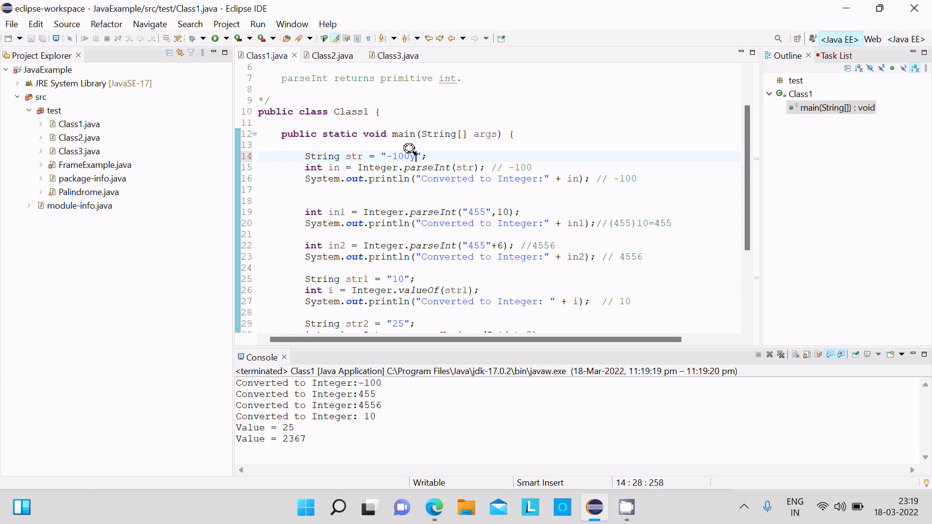
{"action": "right_click", "coordinate": [408, 156]}
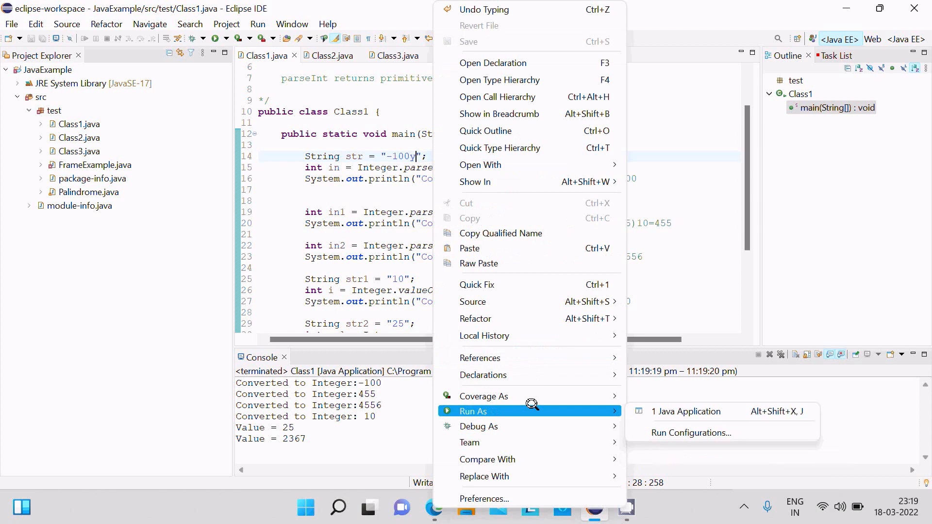
{"action": "left_click", "coordinate": [685, 412]}
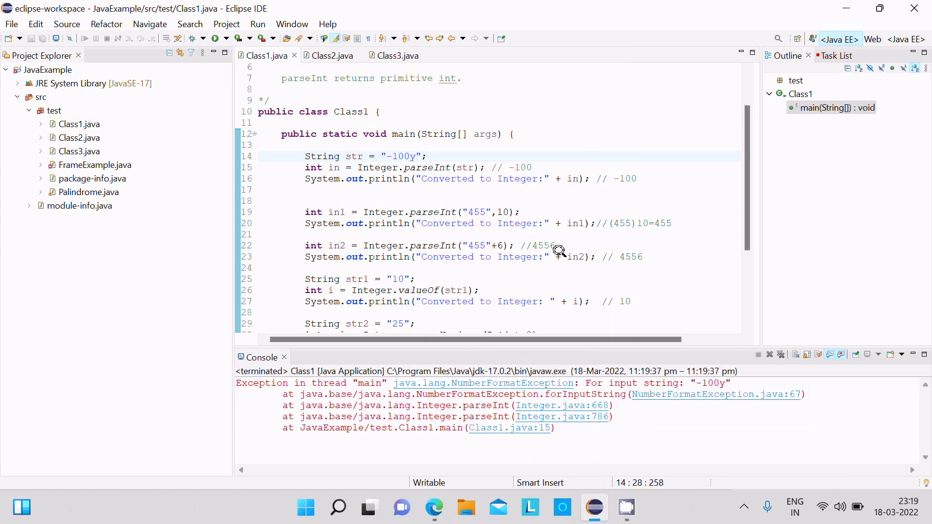
{"action": "mouse_move", "coordinate": [557, 364]}
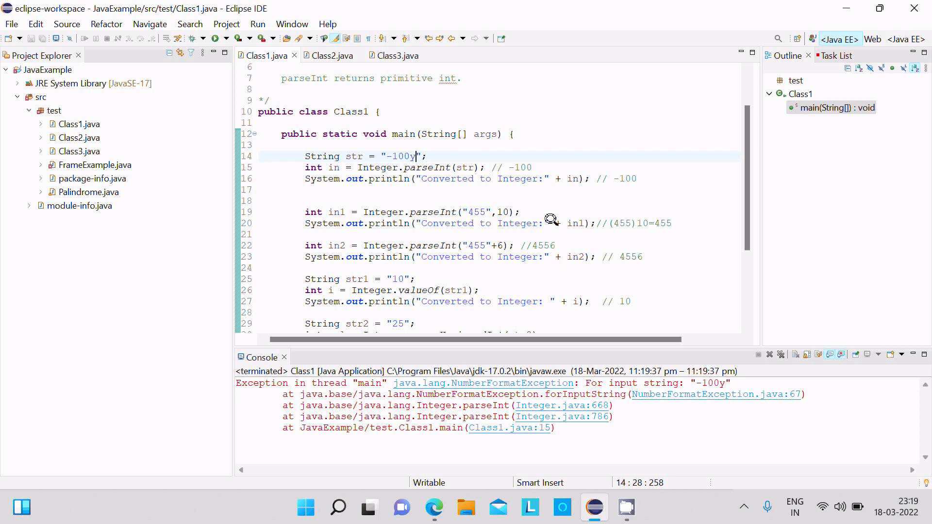
Step: Restore the test string to "-100" and move to the Class3 radix parseInt examples
{"action": "scroll", "scroll_direction": "down", "scroll_amount": 3}
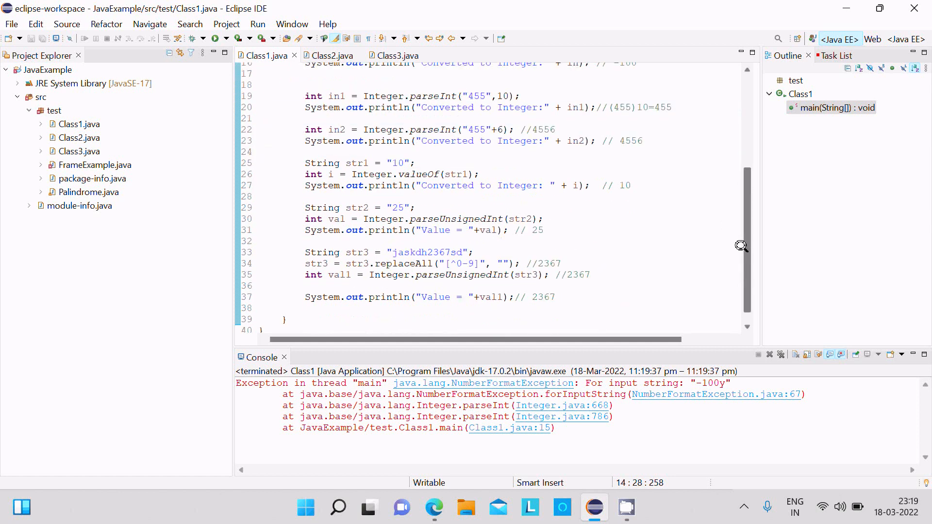
{"action": "mouse_move", "coordinate": [687, 208]}
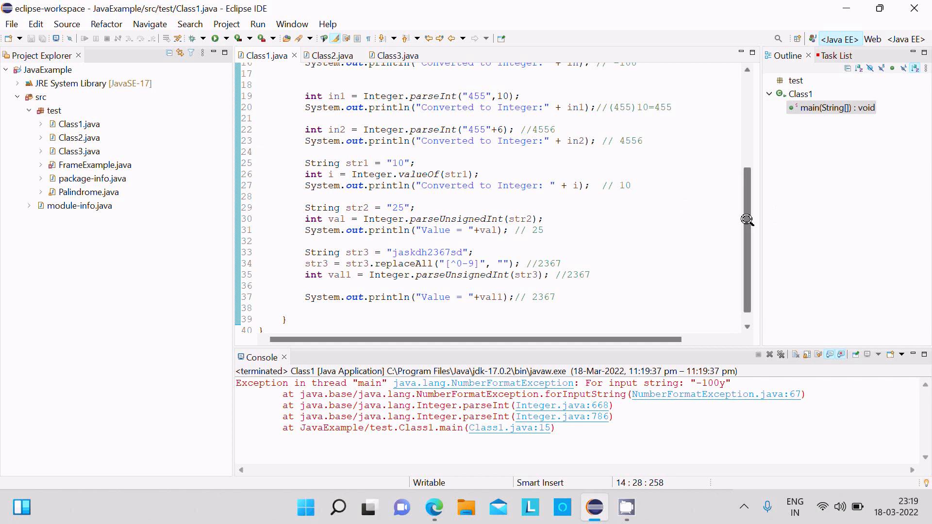
{"action": "scroll", "scroll_direction": "up", "scroll_amount": 3}
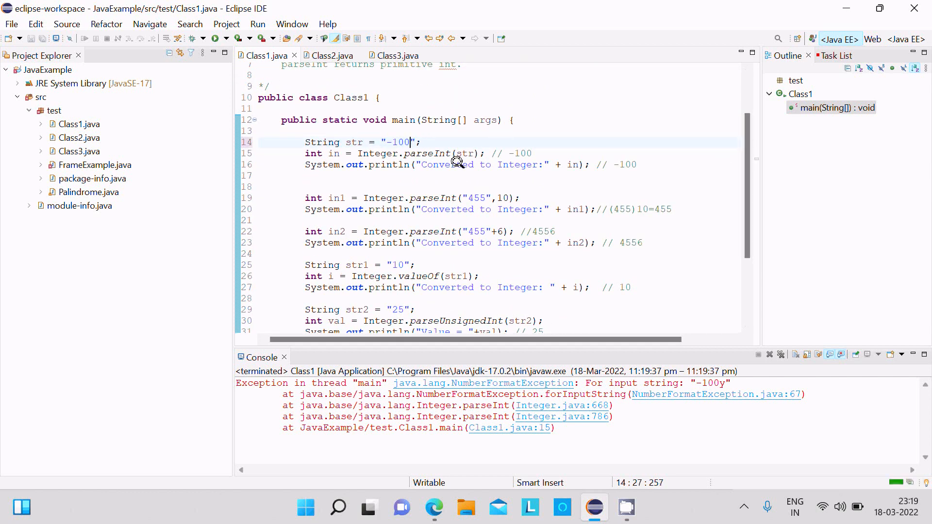
{"action": "mouse_move", "coordinate": [472, 192]}
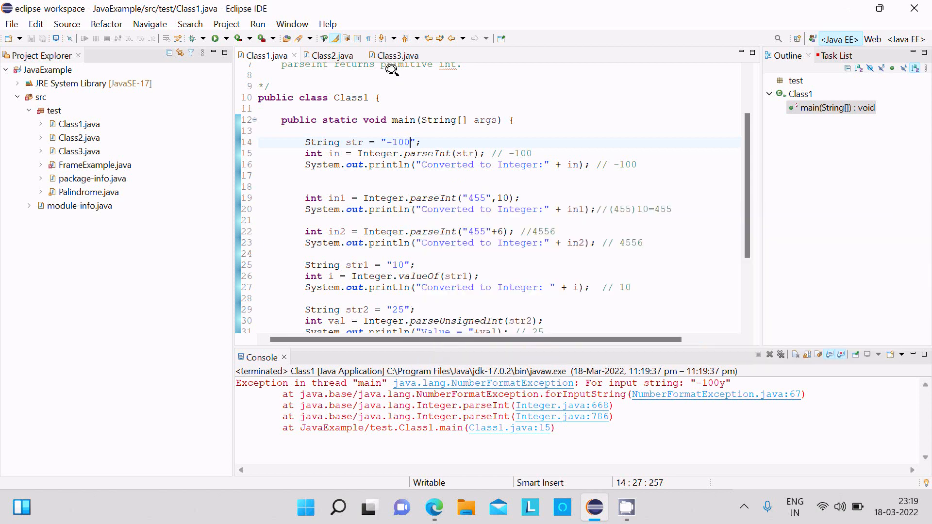
{"action": "left_click", "coordinate": [396, 55]}
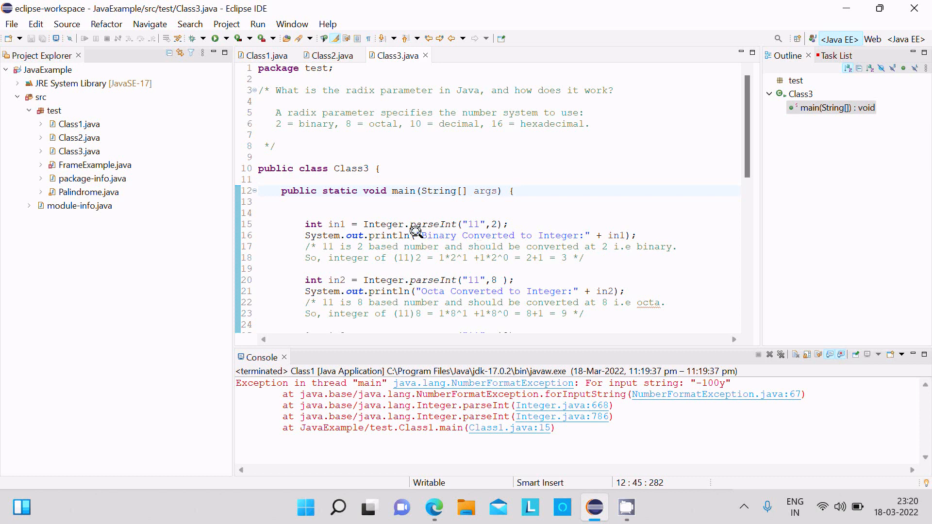
{"action": "mouse_move", "coordinate": [488, 218]}
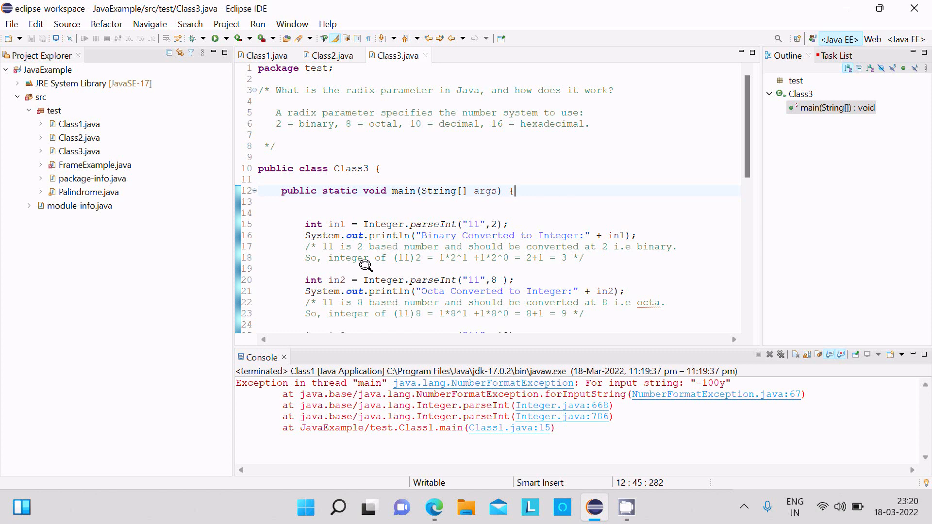
{"action": "mouse_move", "coordinate": [414, 238]}
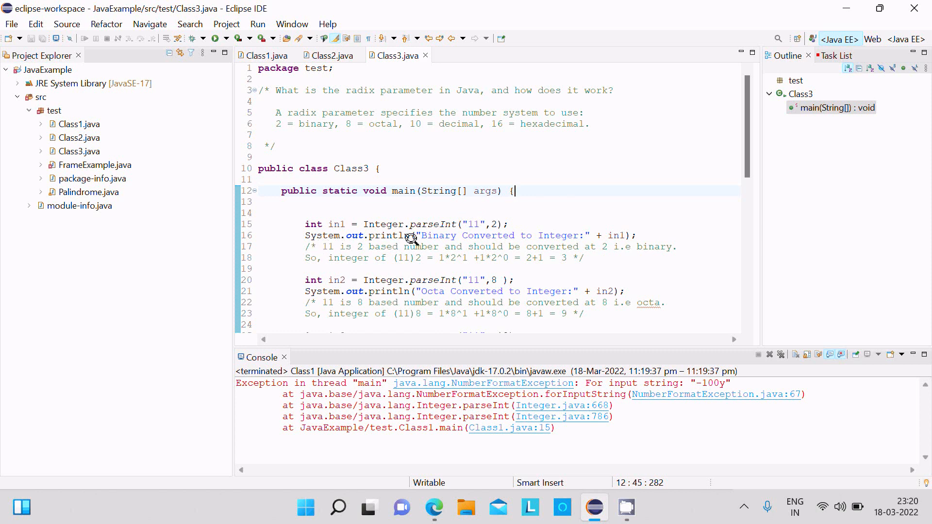
{"action": "mouse_move", "coordinate": [423, 250]}
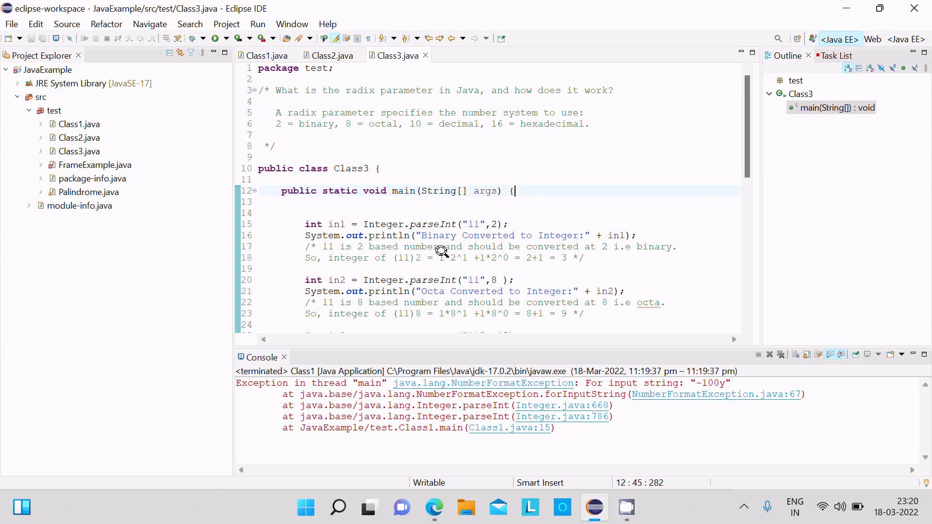
{"action": "mouse_move", "coordinate": [417, 254]}
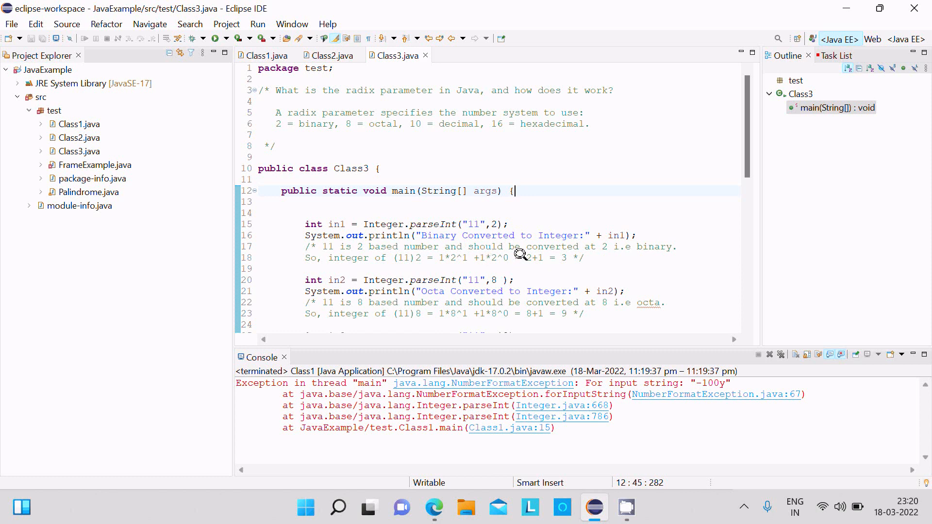
{"action": "mouse_move", "coordinate": [491, 225]}
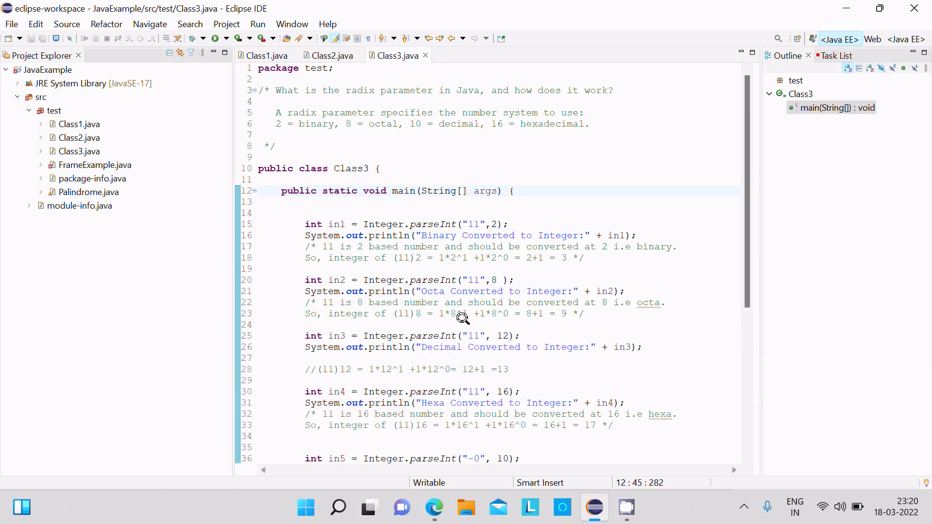
{"action": "mouse_move", "coordinate": [407, 311]}
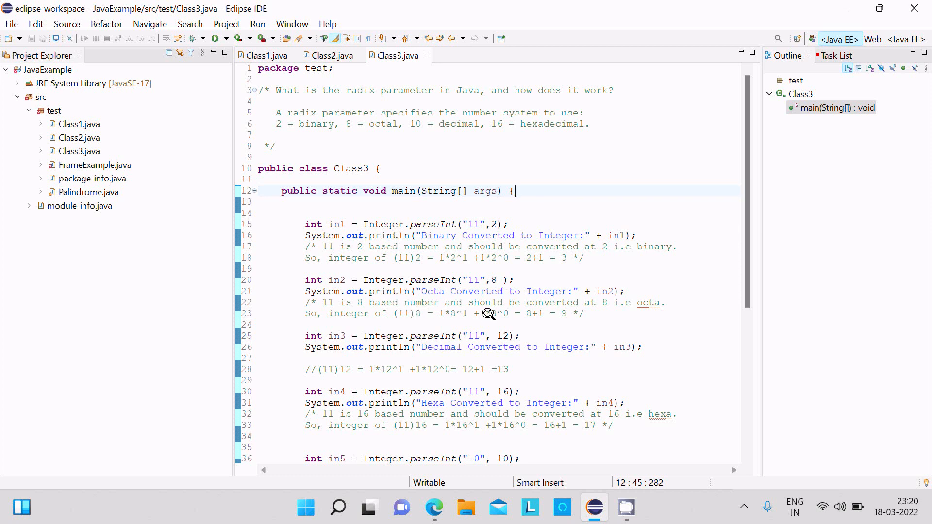
{"action": "mouse_move", "coordinate": [570, 305]}
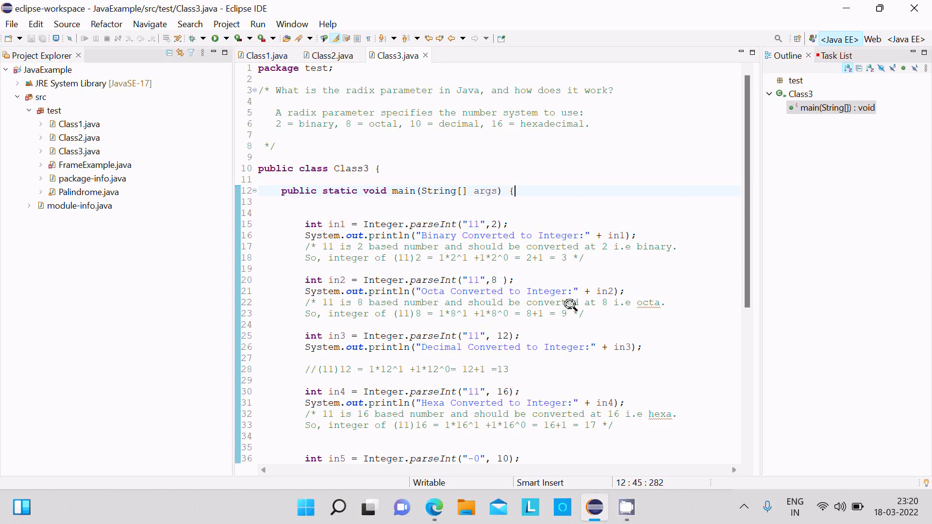
{"action": "mouse_move", "coordinate": [472, 333]}
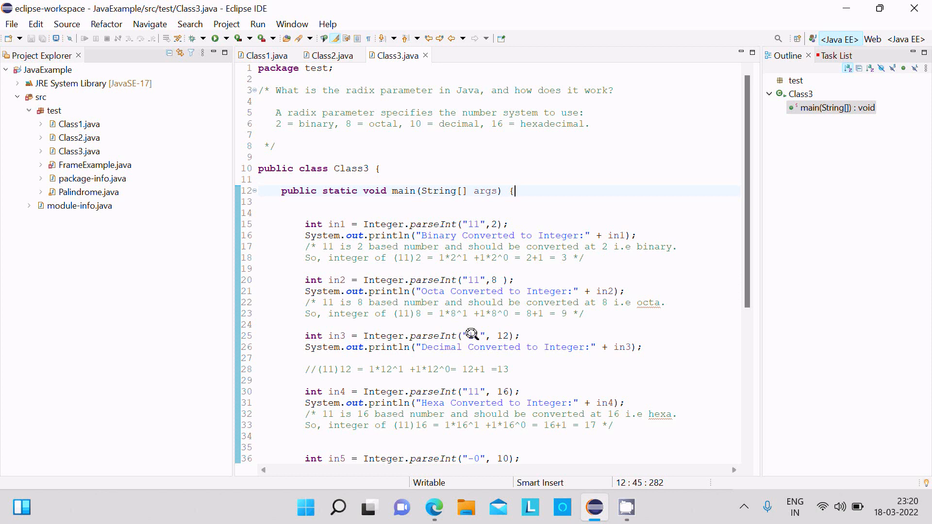
{"action": "mouse_move", "coordinate": [399, 355]}
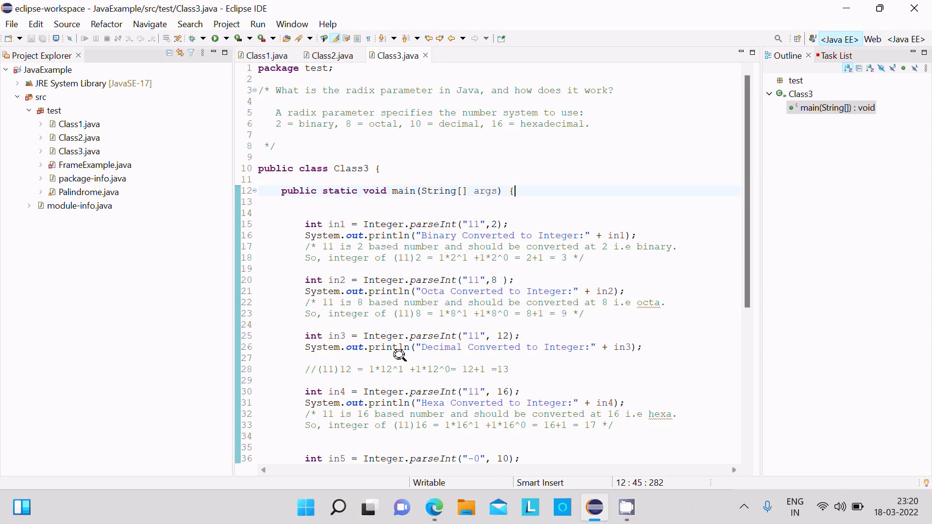
{"action": "mouse_move", "coordinate": [324, 362]}
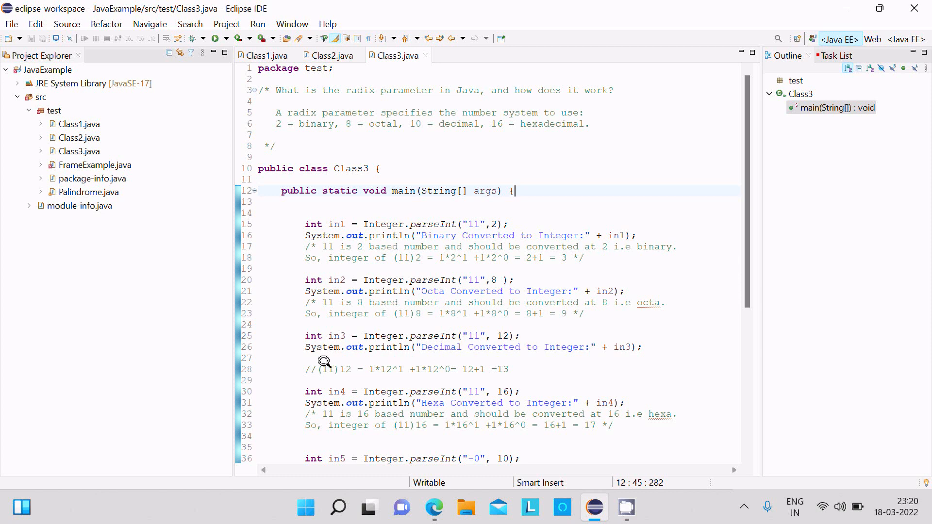
{"action": "mouse_move", "coordinate": [425, 371]}
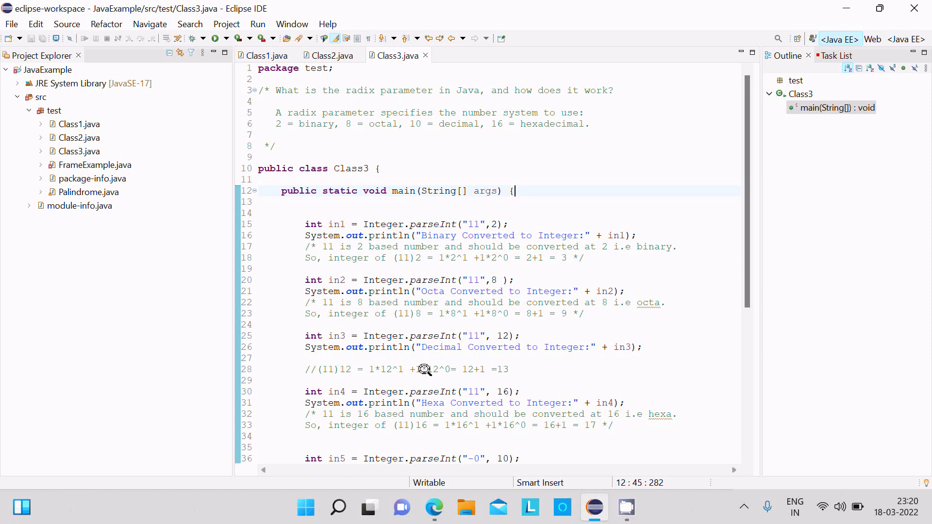
{"action": "mouse_move", "coordinate": [446, 365]}
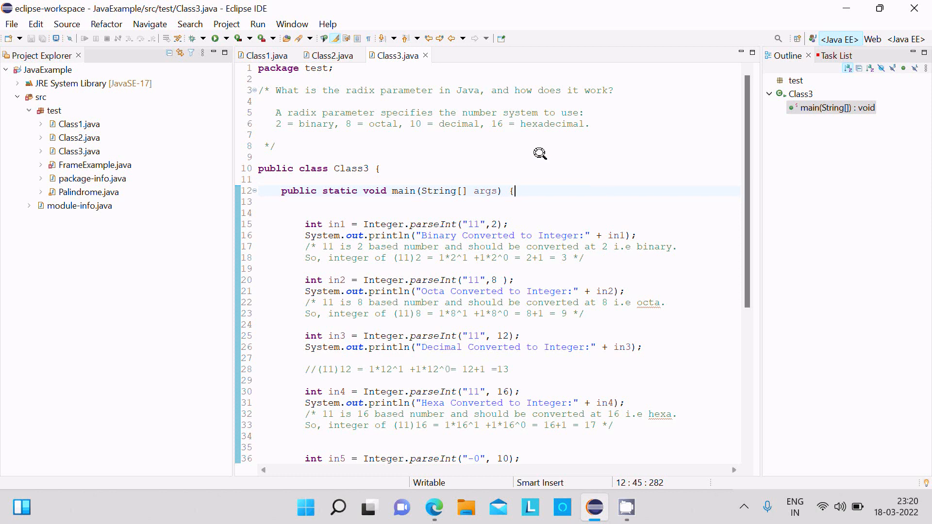
{"action": "mouse_move", "coordinate": [417, 203]}
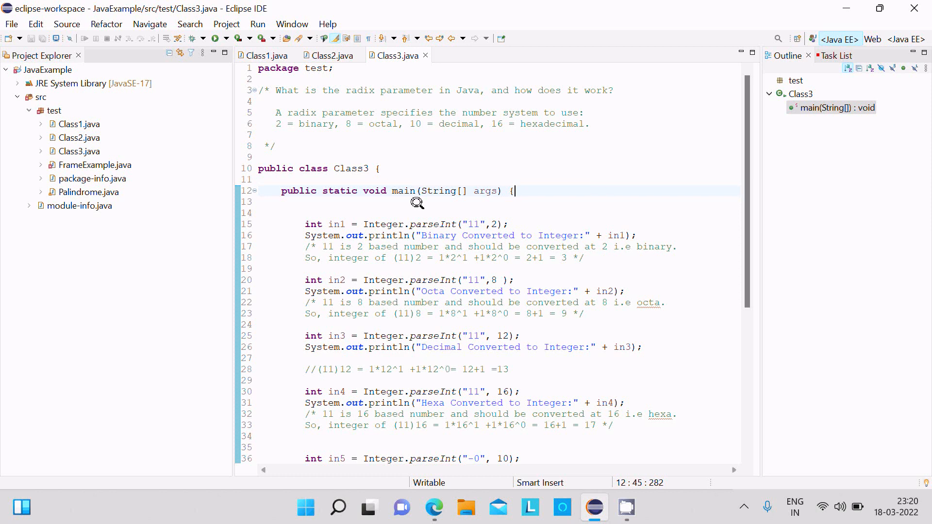
{"action": "mouse_move", "coordinate": [480, 215]}
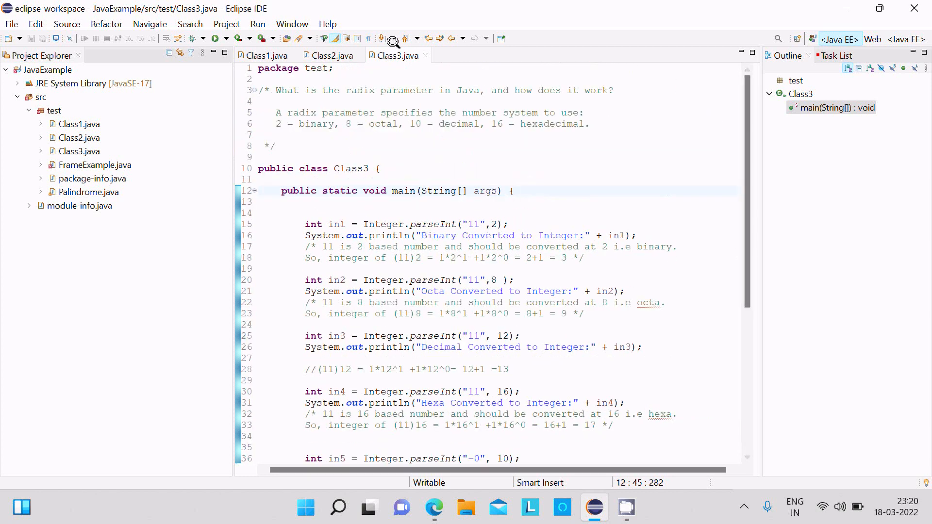
Step: Bring Class1.java with its string-to-integer examples back into the editor
{"action": "left_click", "coordinate": [264, 55]}
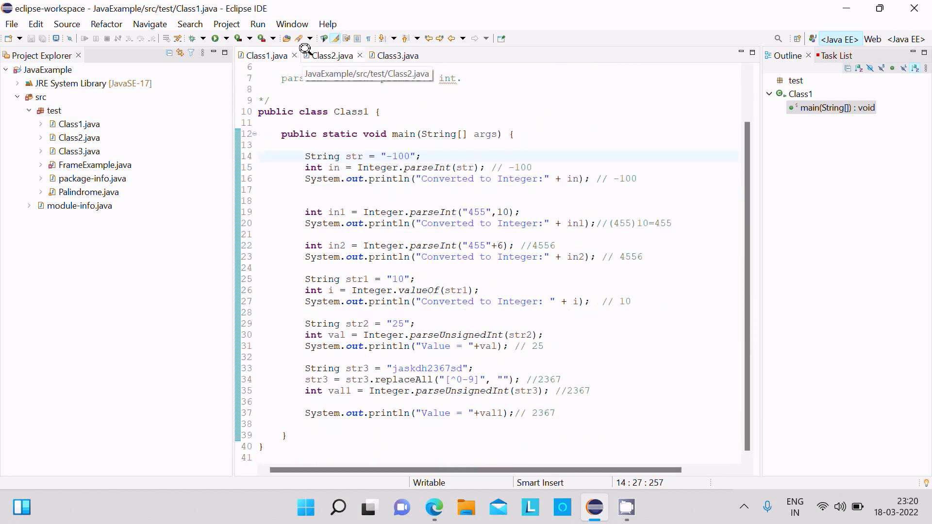
{"action": "mouse_move", "coordinate": [437, 176]}
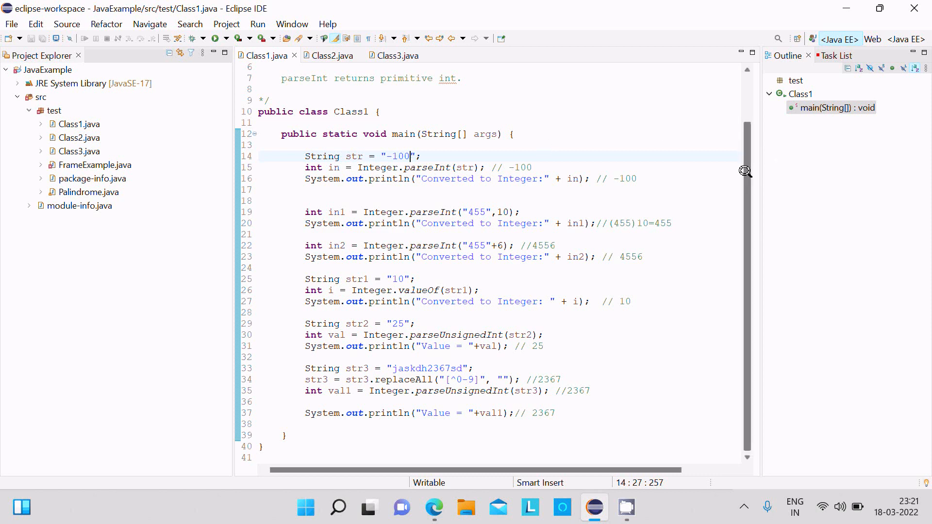
{"action": "mouse_move", "coordinate": [628, 135]}
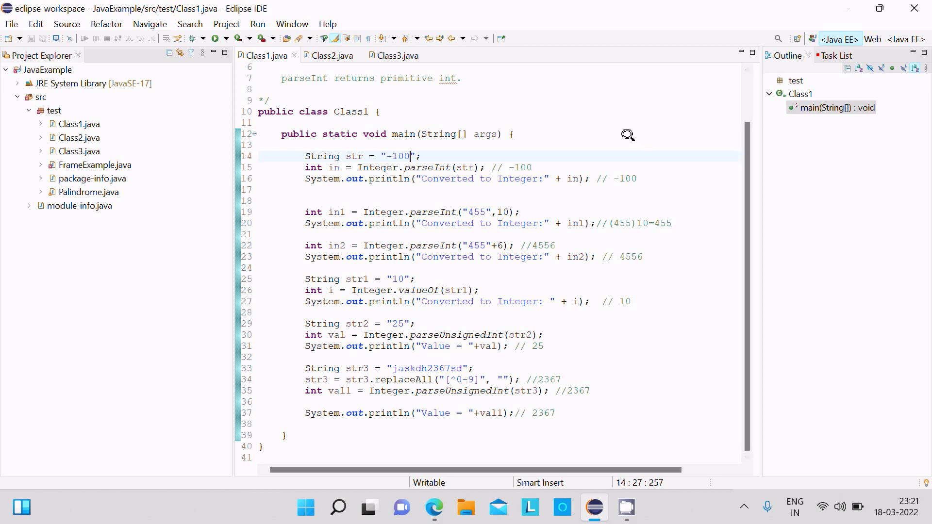